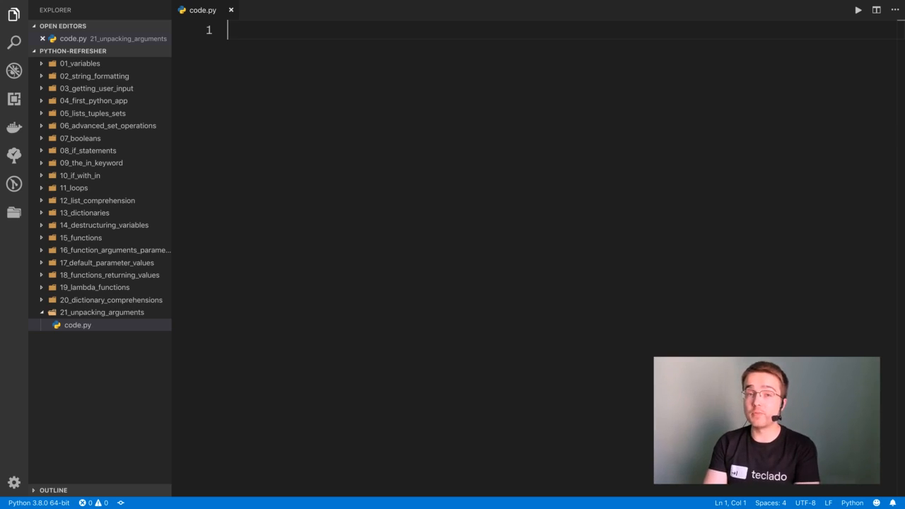
Write def multiply(*args): with print(args) as its body, then highlight *args
type("def mult")
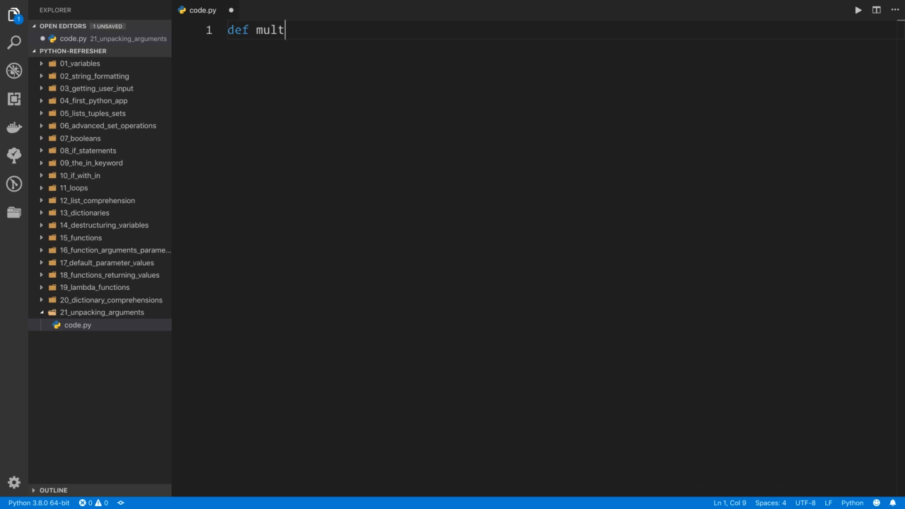
type("iply()")
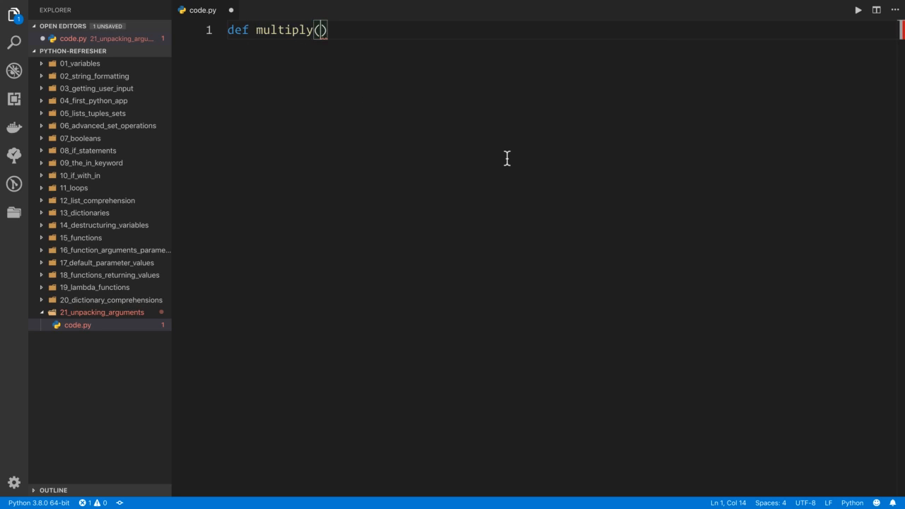
type("*args")
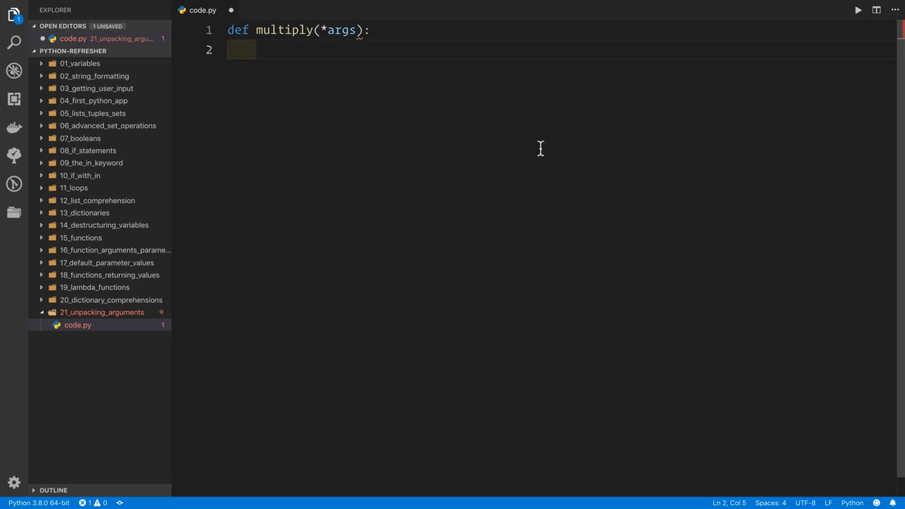
left_click(355, 30)
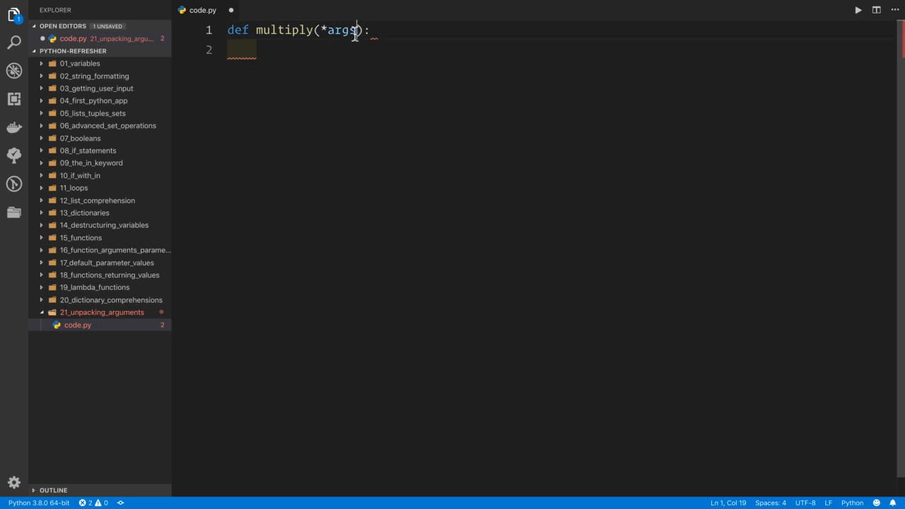
double_click(342, 30)
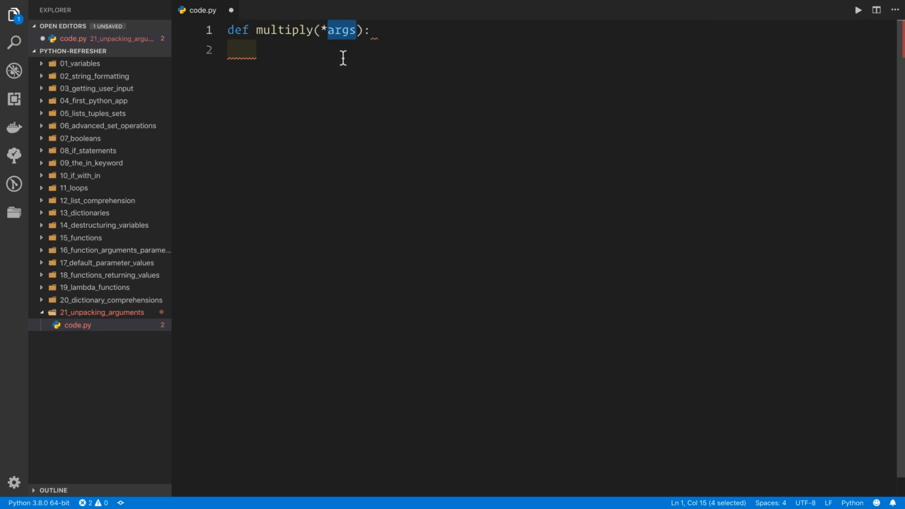
mouse_move(317, 47)
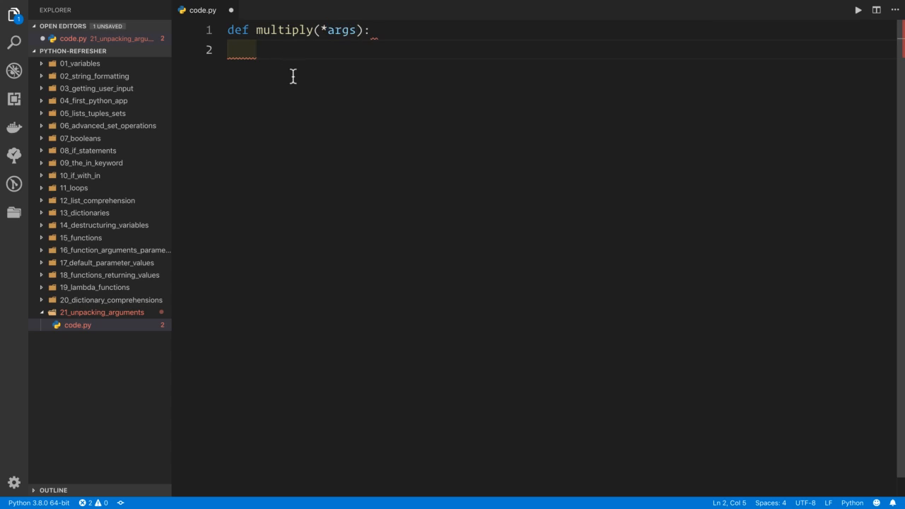
type("print(args)")
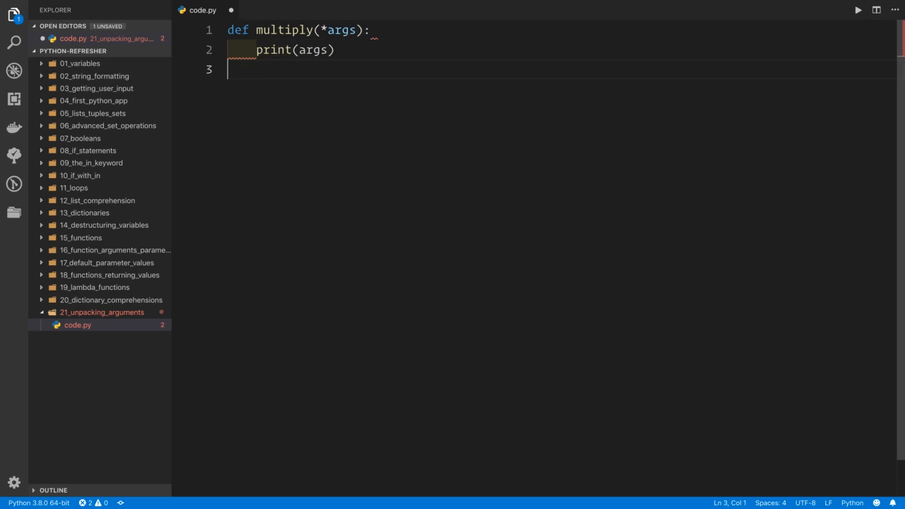
key("enter")
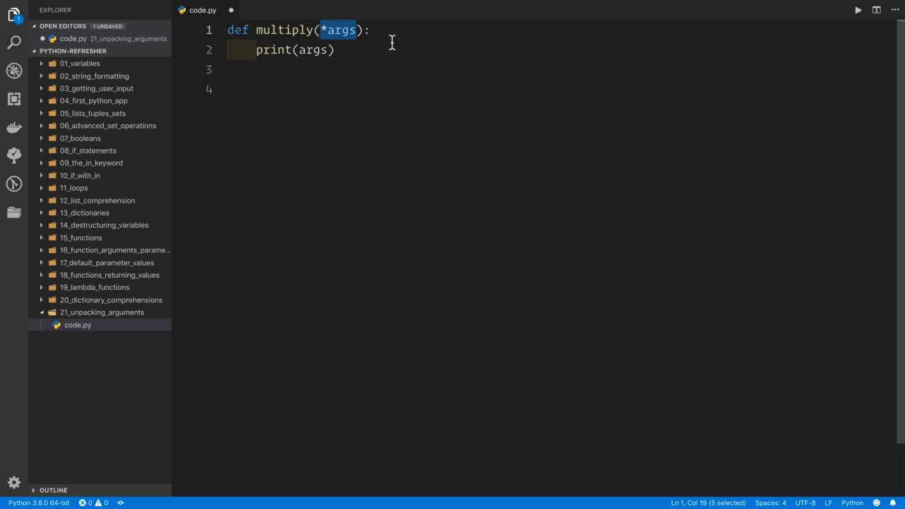
double_click(342, 30)
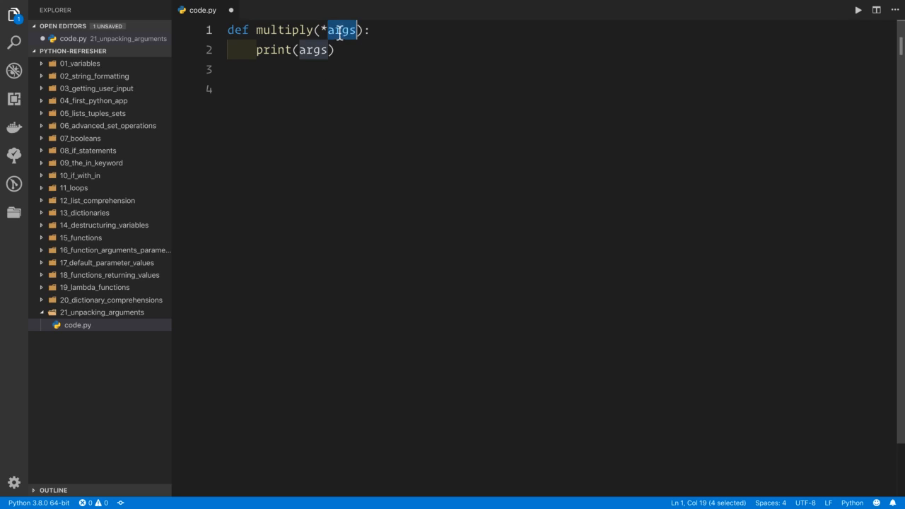
mouse_move(277, 130)
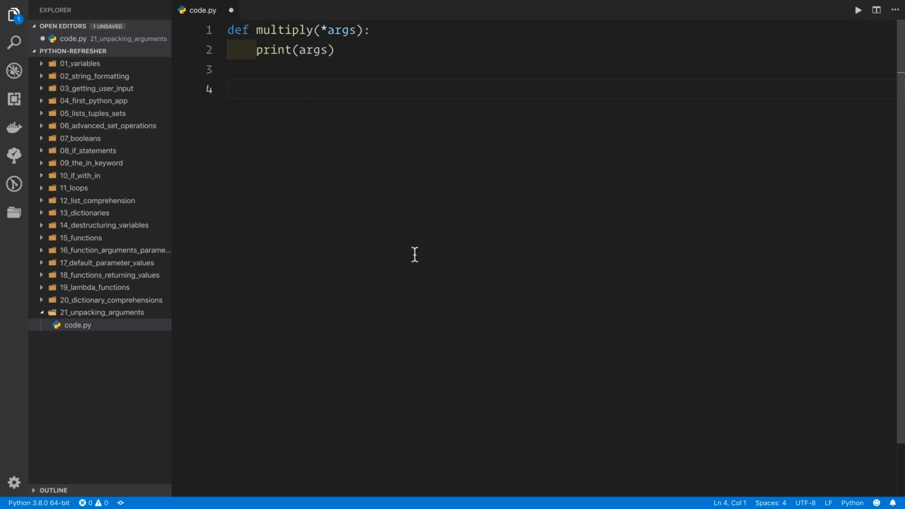
Call multiply(1, 3, 5), run the file, and highlight the printed tuple (1, 3, 5)
type("multiply()")
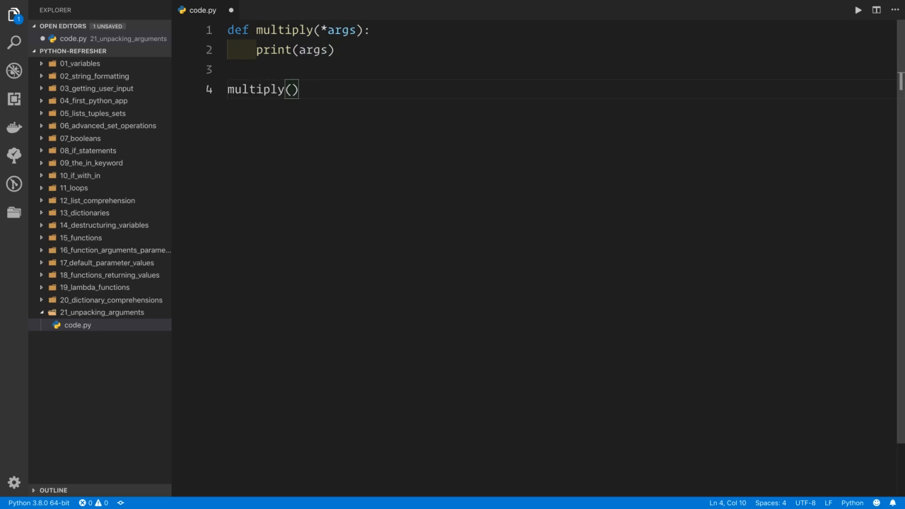
type("1, 3, 5")
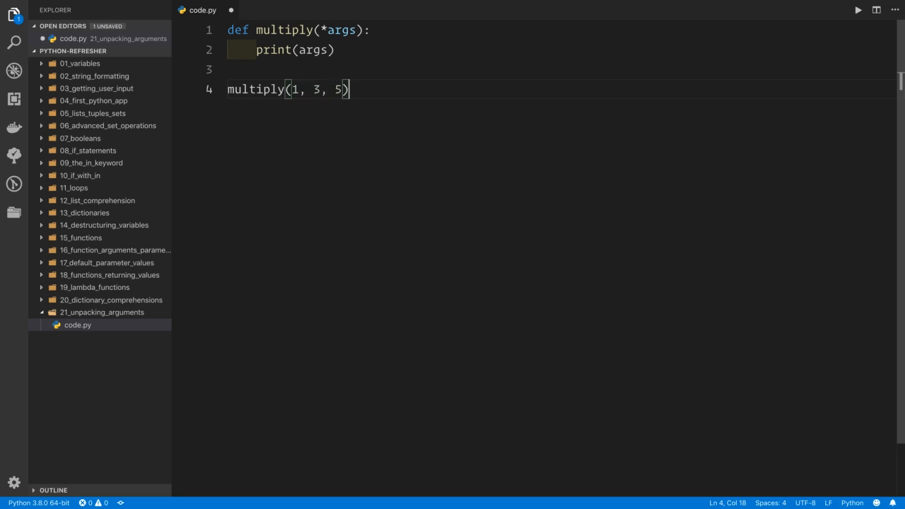
left_click_drag(292, 89, 343, 89)
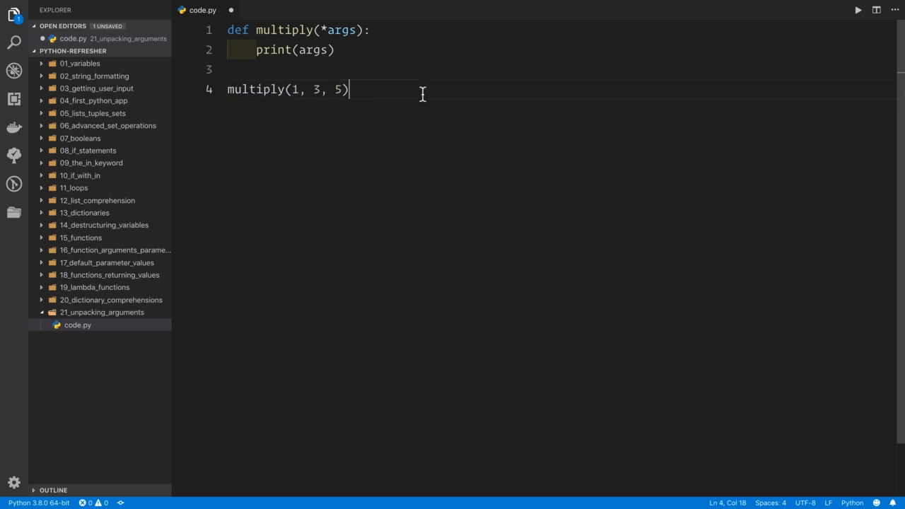
double_click(339, 30)
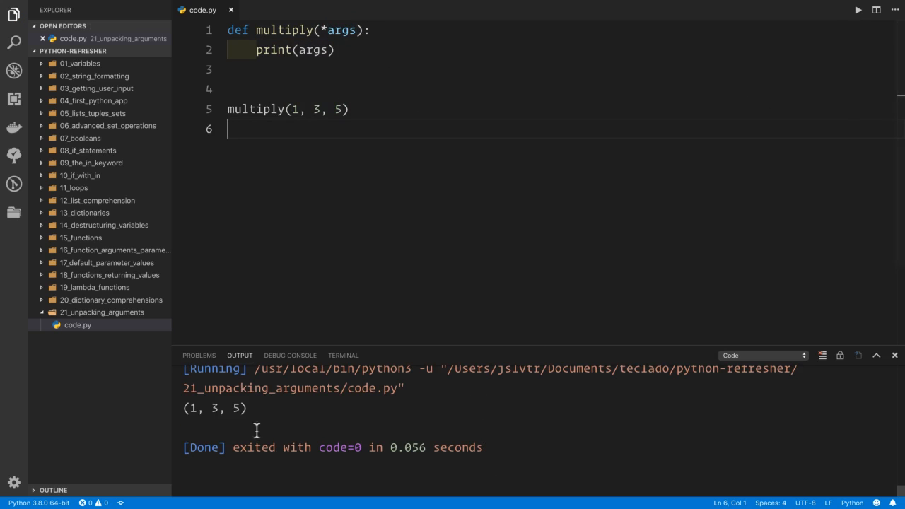
double_click(214, 408)
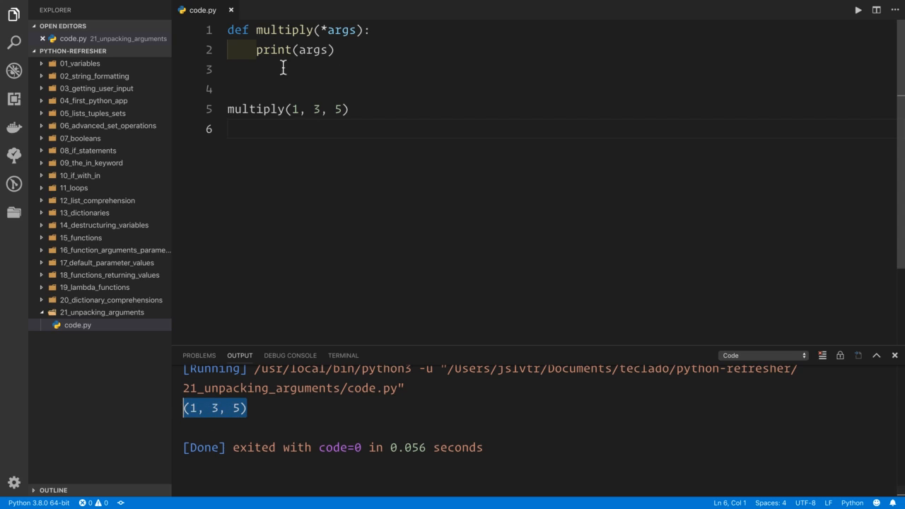
mouse_move(210, 376)
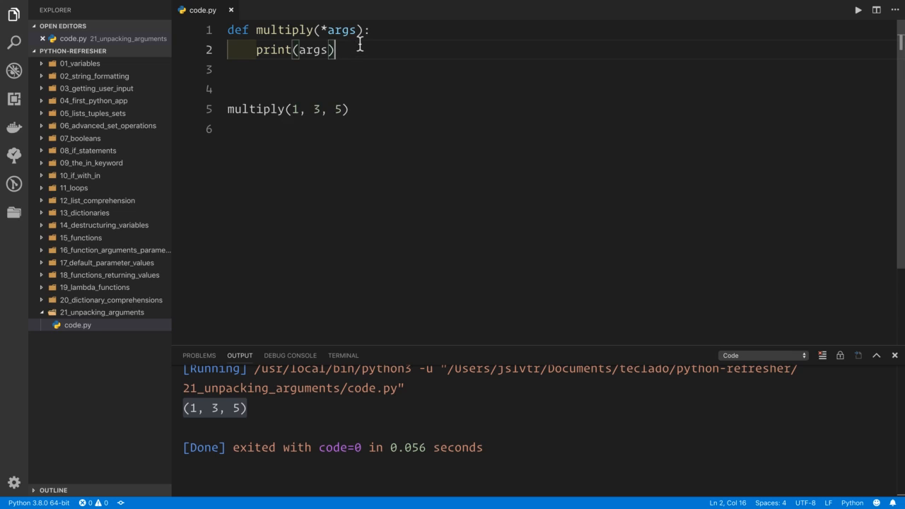
Make multiply loop over args into total = 1, return total, and wrap the call in print()
type("total = 1")
type("for arg")
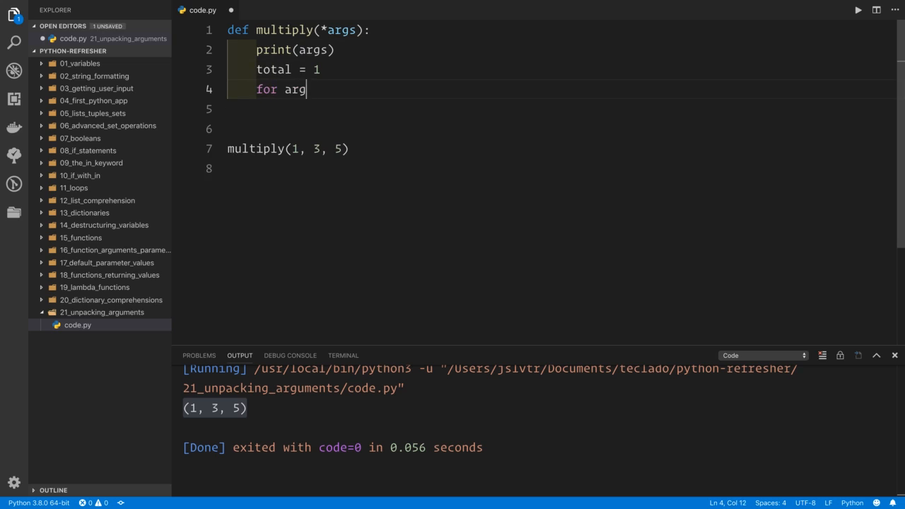
type("in args:")
left_click(562, 109)
type("total = total * args")
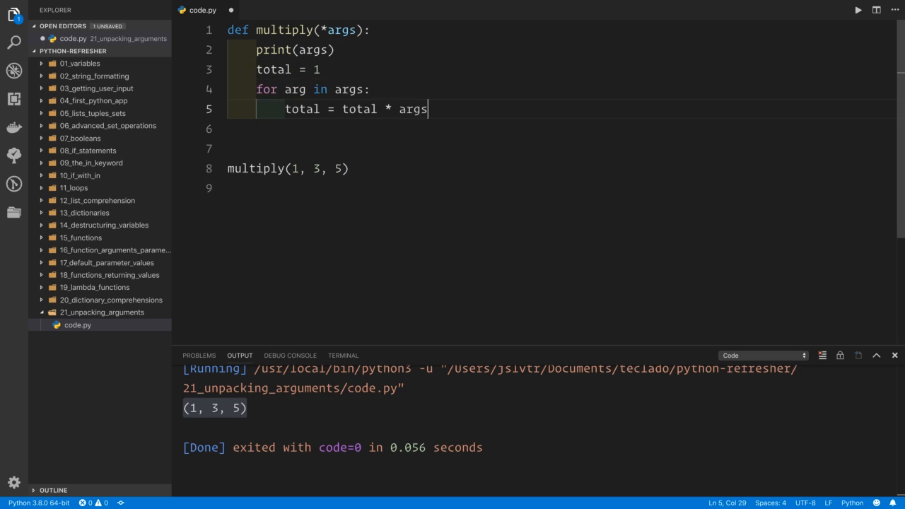
type("return total")
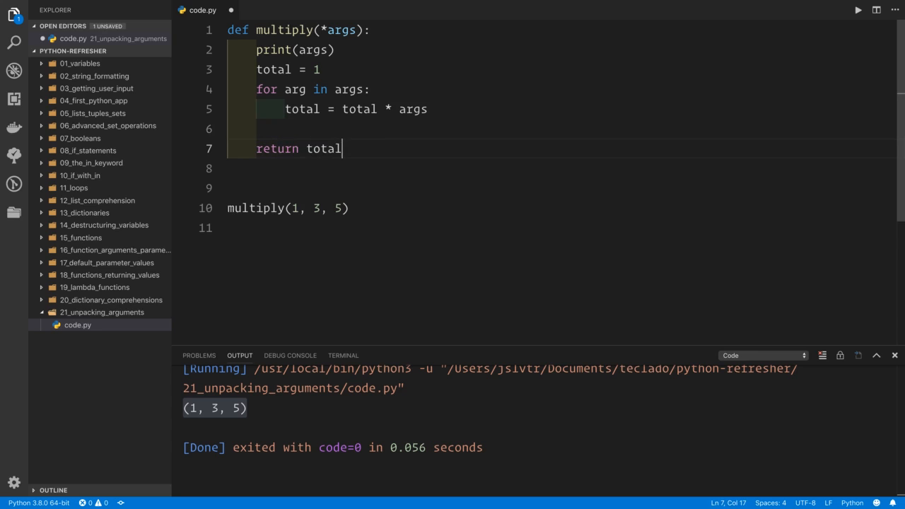
type("print(")
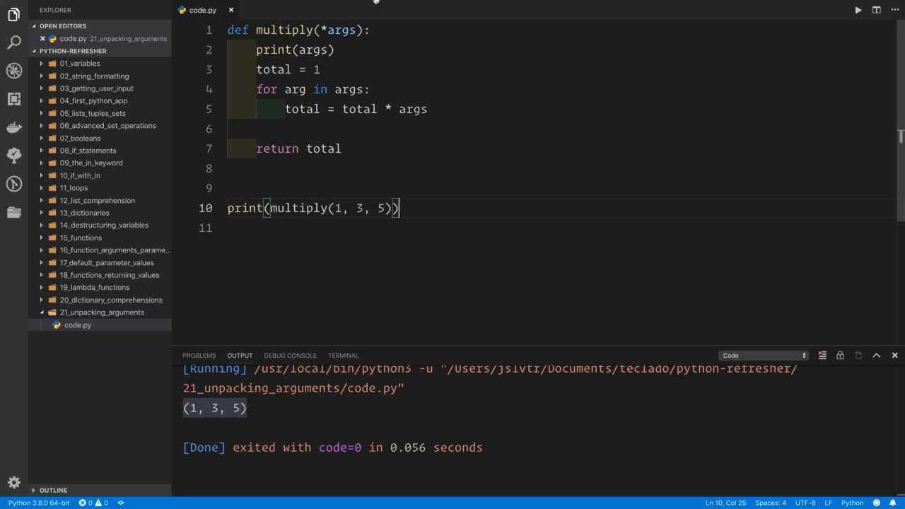
left_click_drag(257, 69, 320, 69)
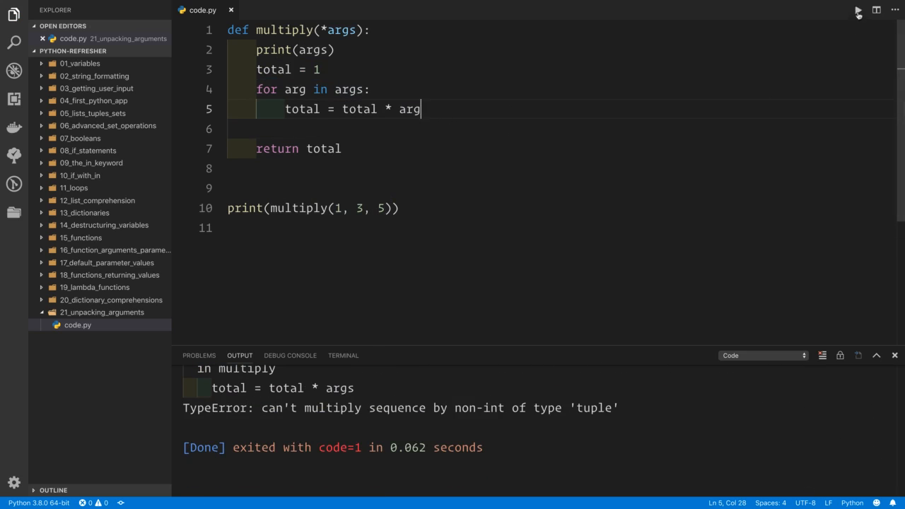
Rerun the corrected script and highlight the output 15
left_click(857, 10)
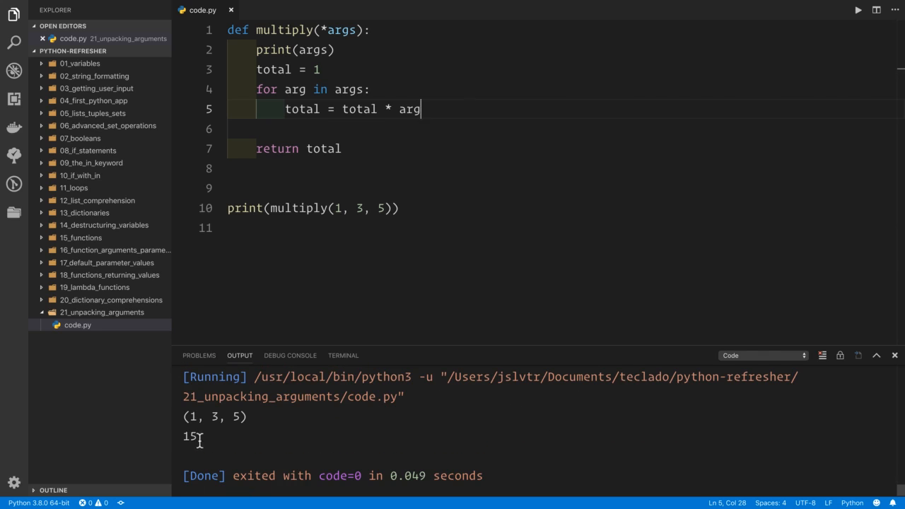
double_click(190, 435)
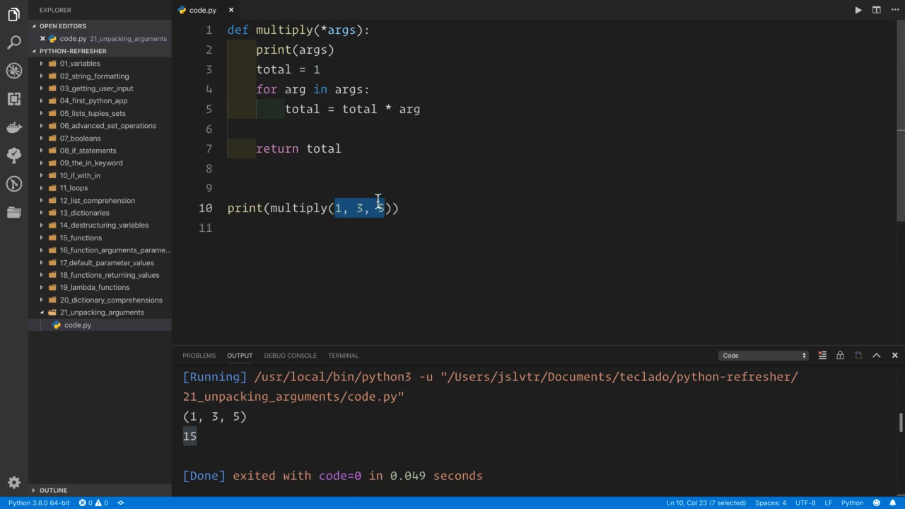
double_click(342, 29)
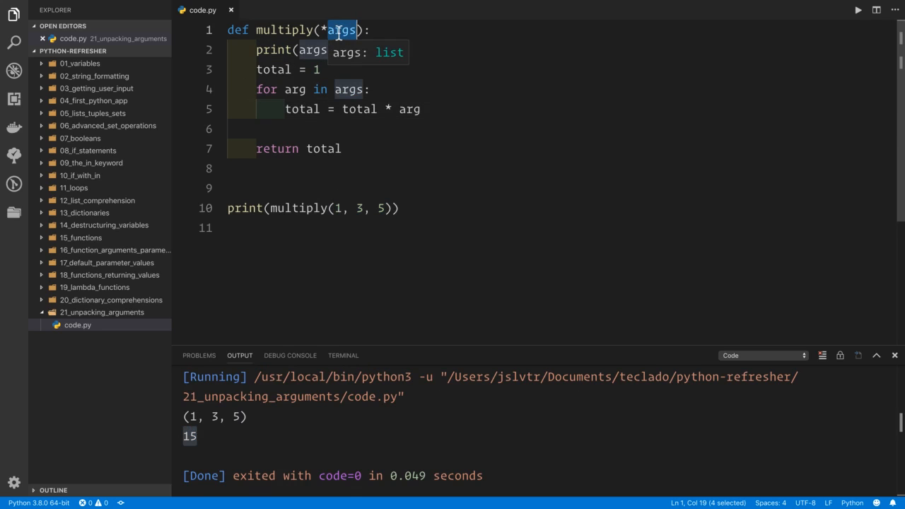
left_click(359, 208)
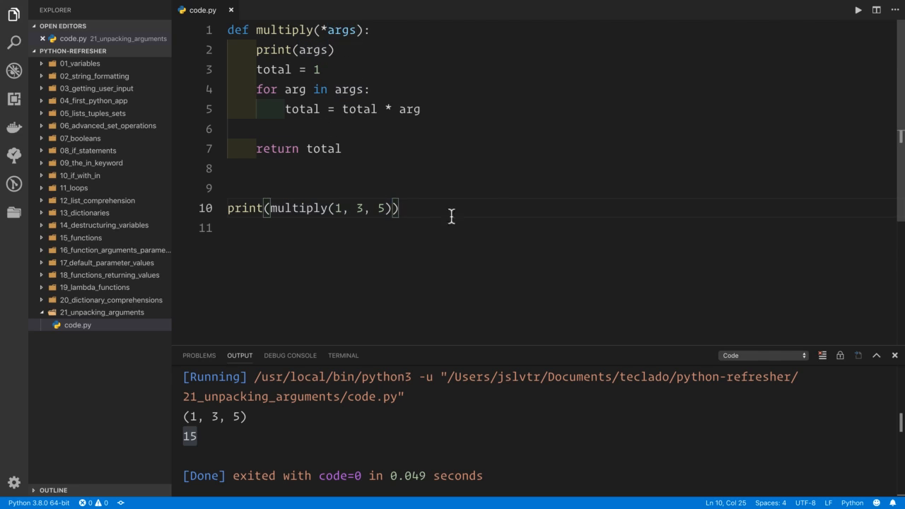
mouse_move(499, 266)
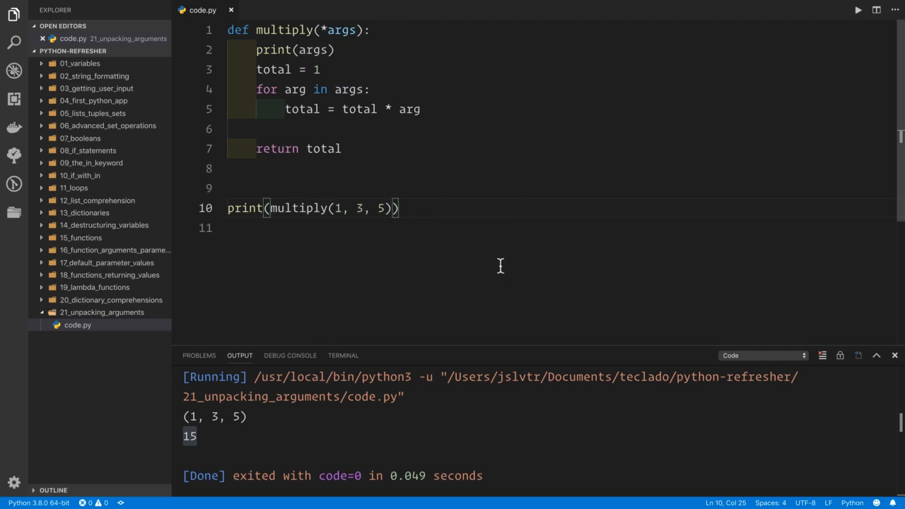
mouse_move(401, 128)
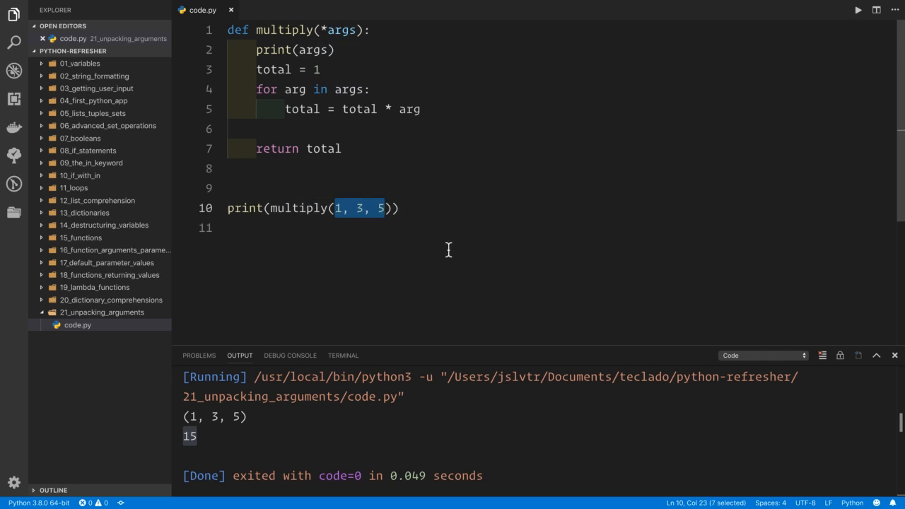
Add the list nums = [3, 5] on a new line
type("-1")
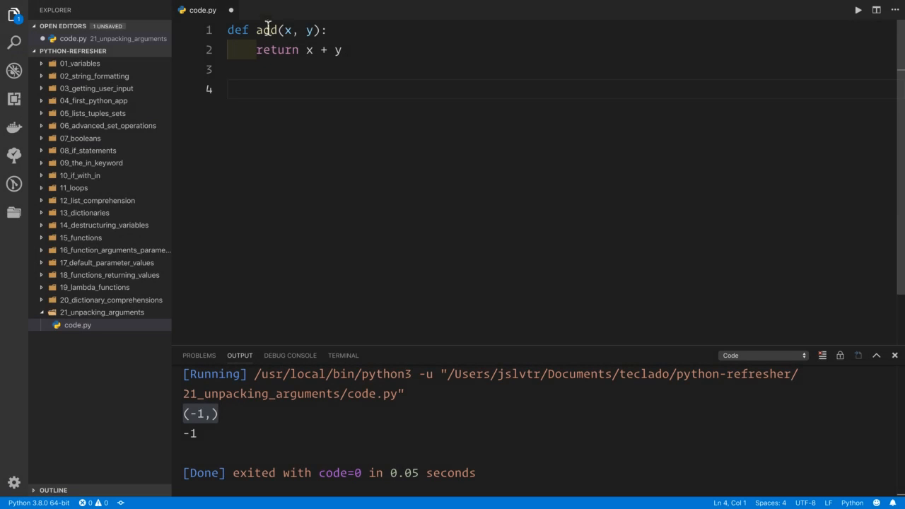
mouse_move(281, 41)
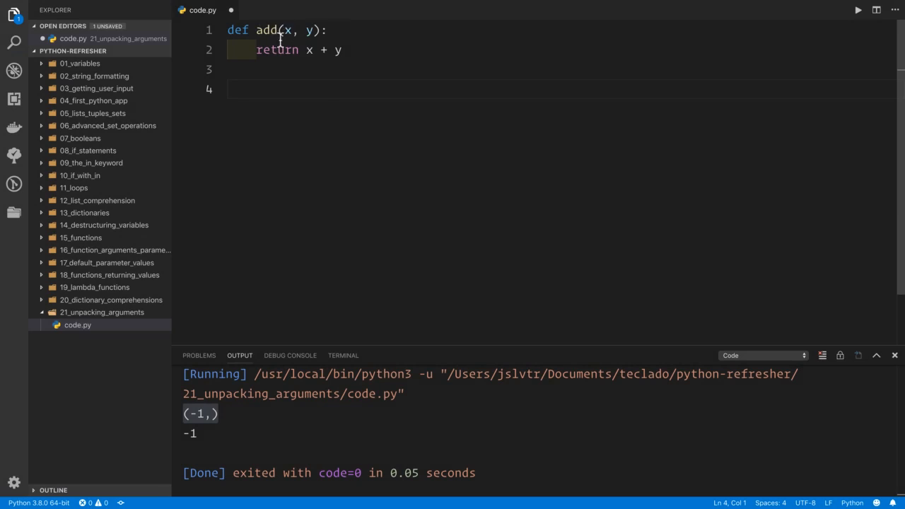
type("num")
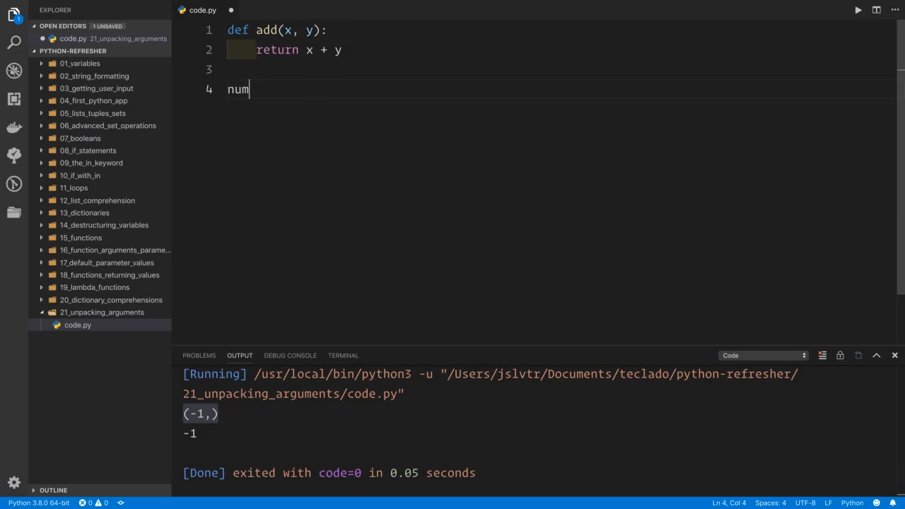
type("s = [3, 5]")
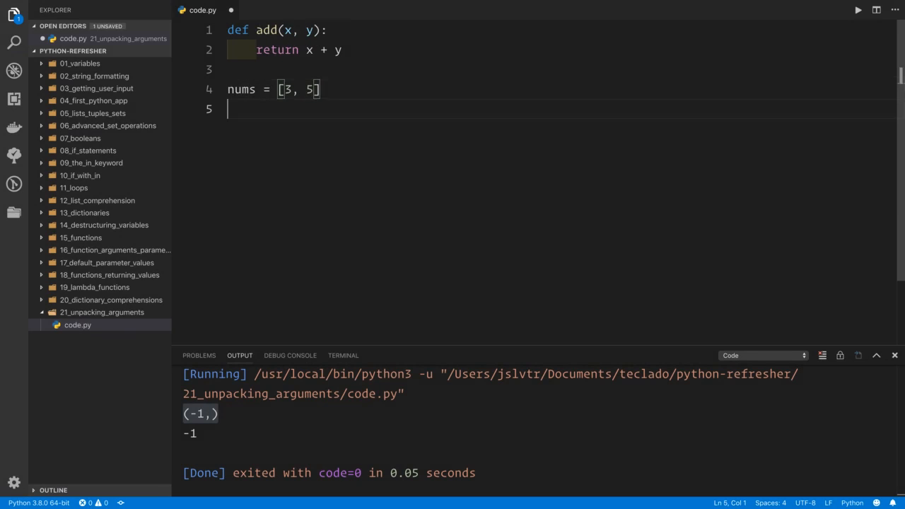
mouse_move(283, 65)
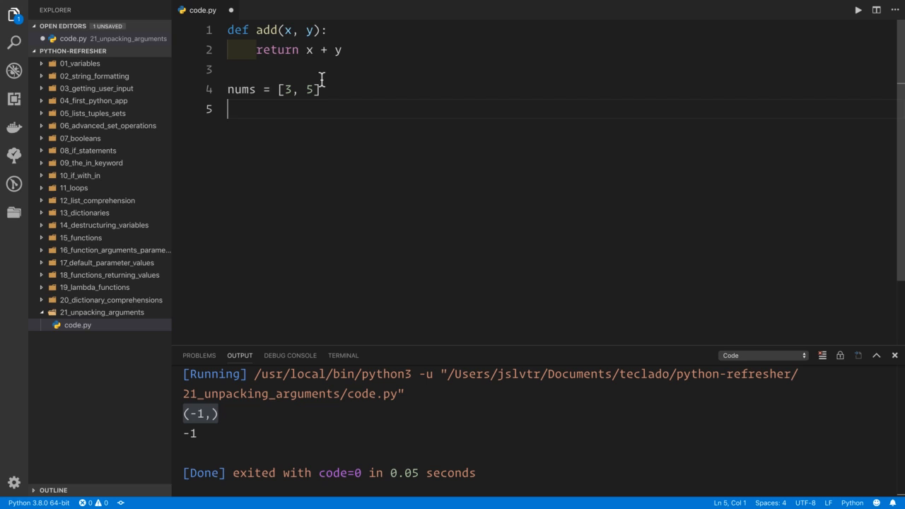
Call add(*nums), comparing it with and without the asterisk
type("ad")
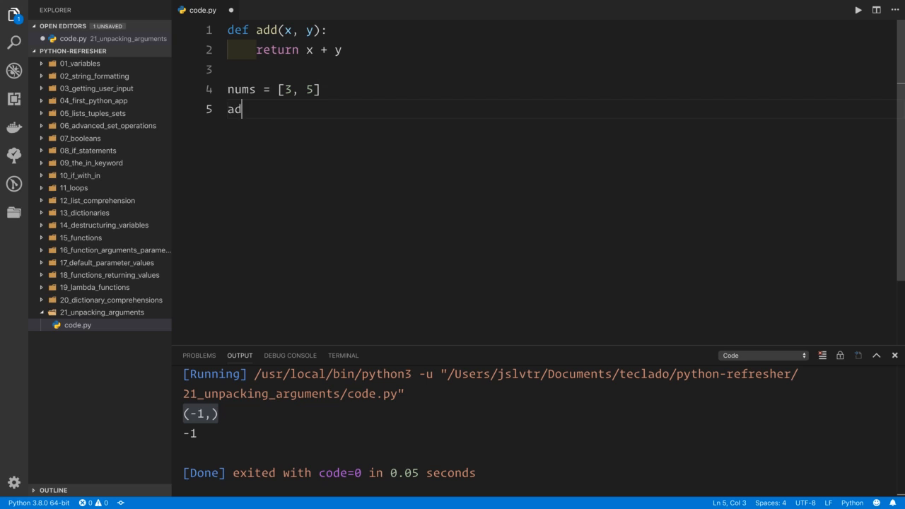
type("d(*nums)")
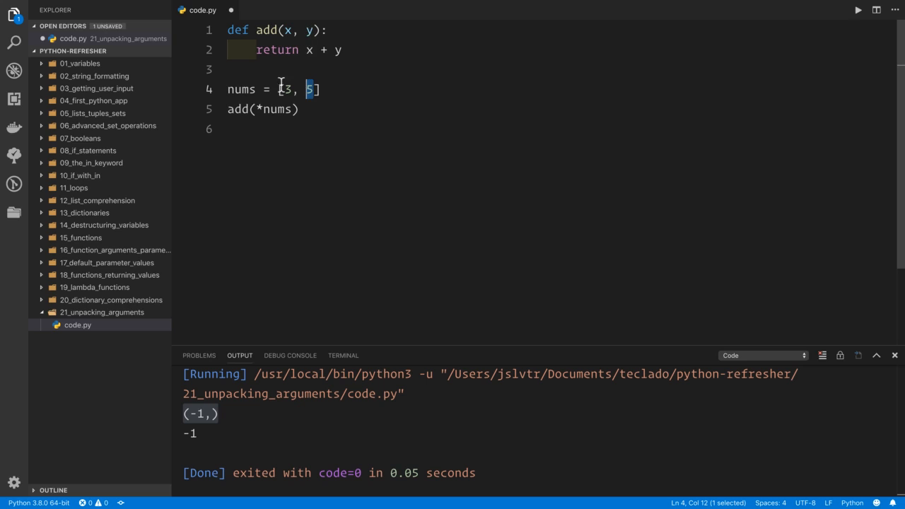
double_click(278, 108)
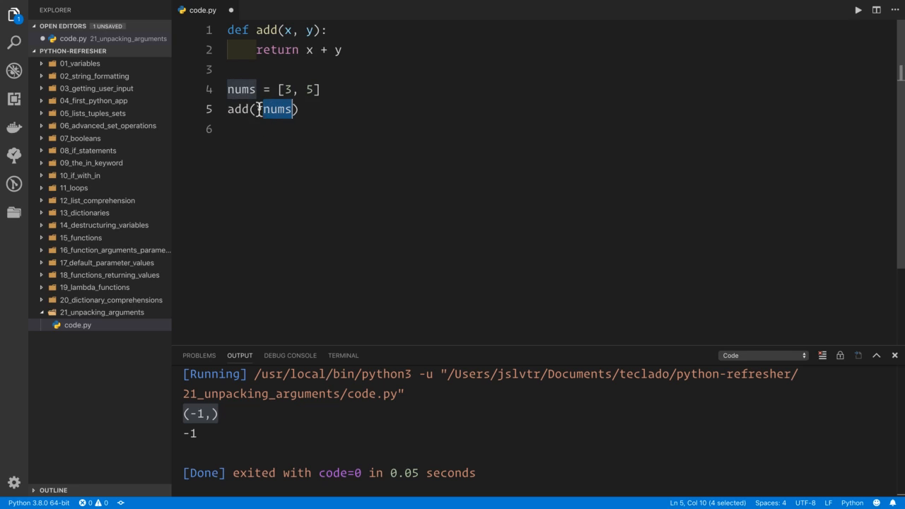
type("*")
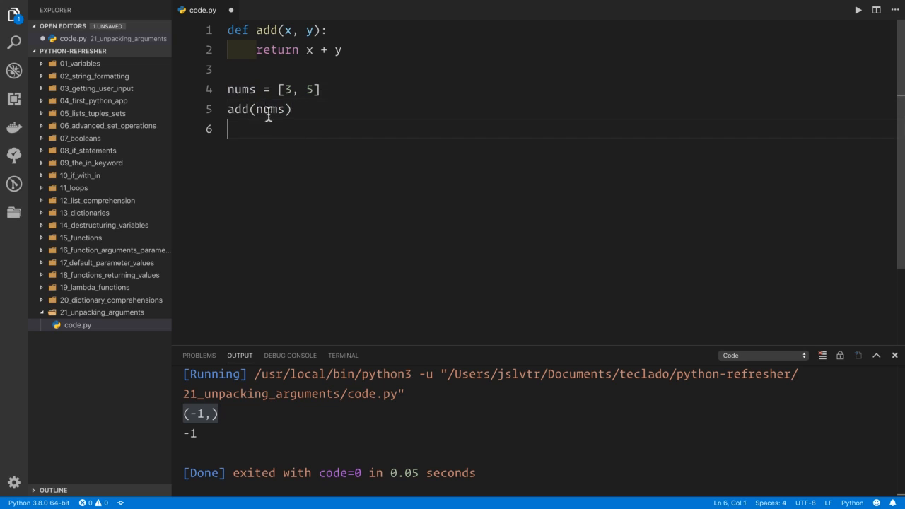
left_click_drag(279, 89, 318, 89)
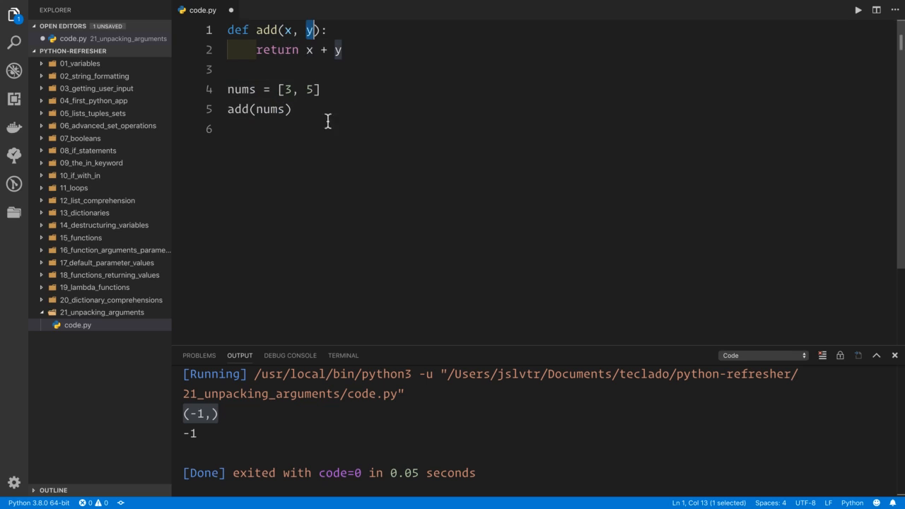
mouse_move(305, 137)
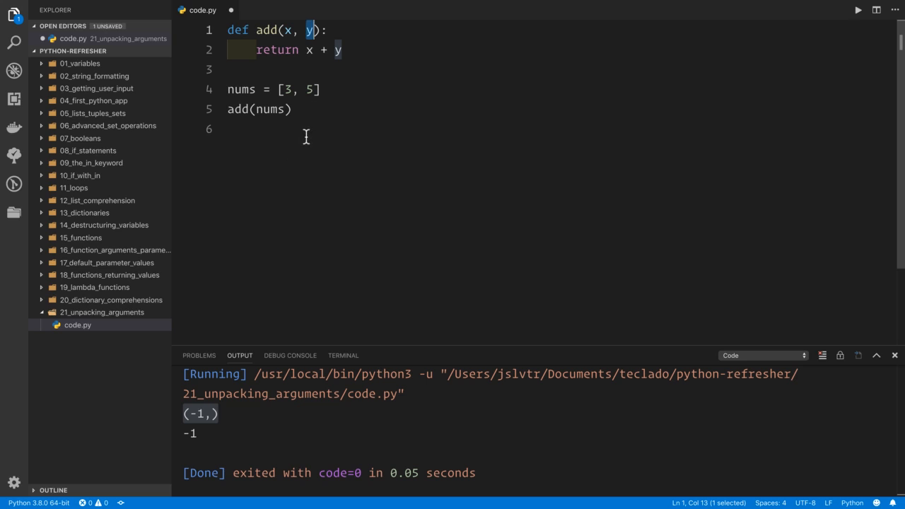
type("*")
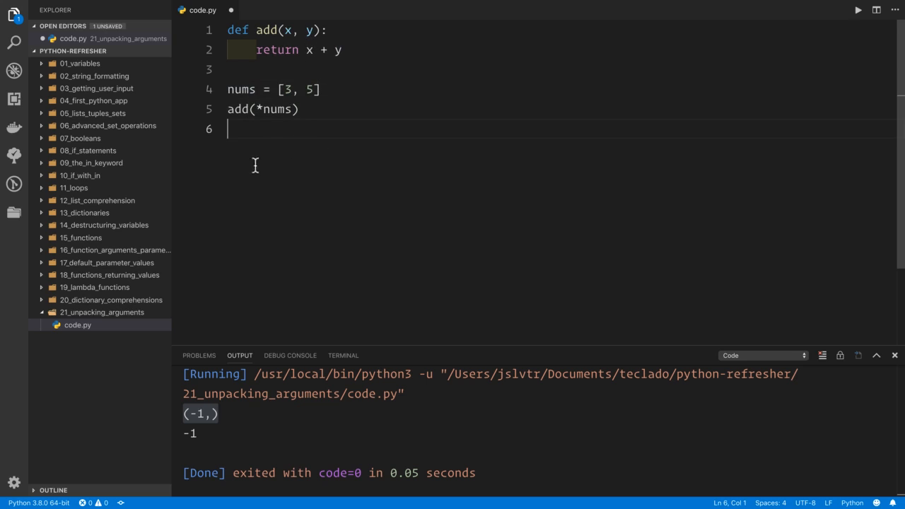
left_click_drag(278, 89, 320, 89)
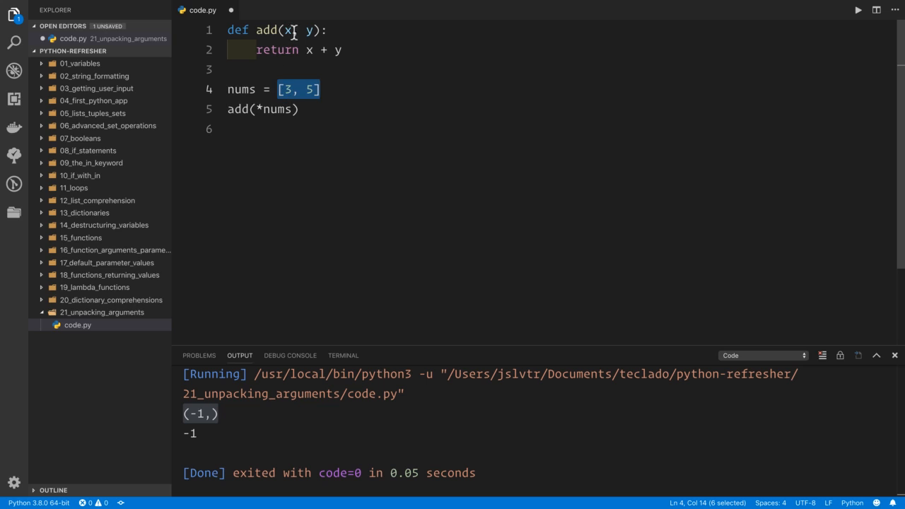
mouse_move(281, 163)
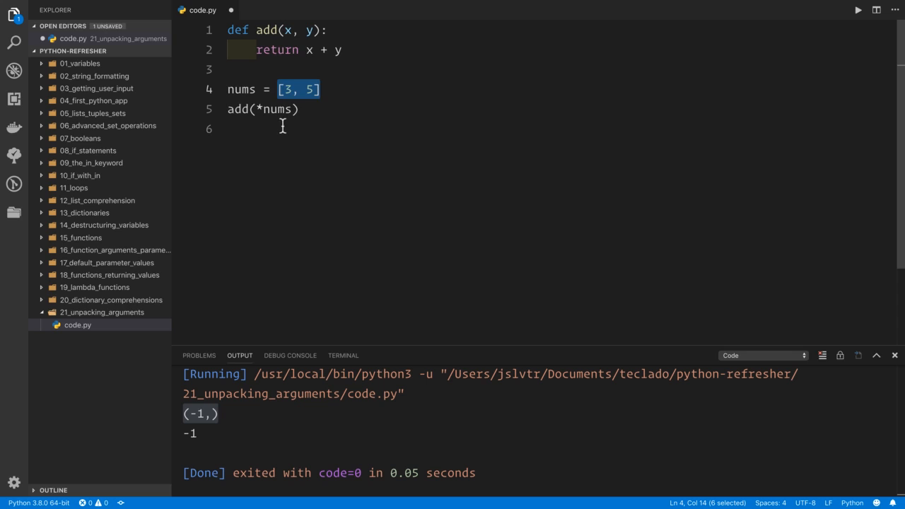
left_click(228, 109)
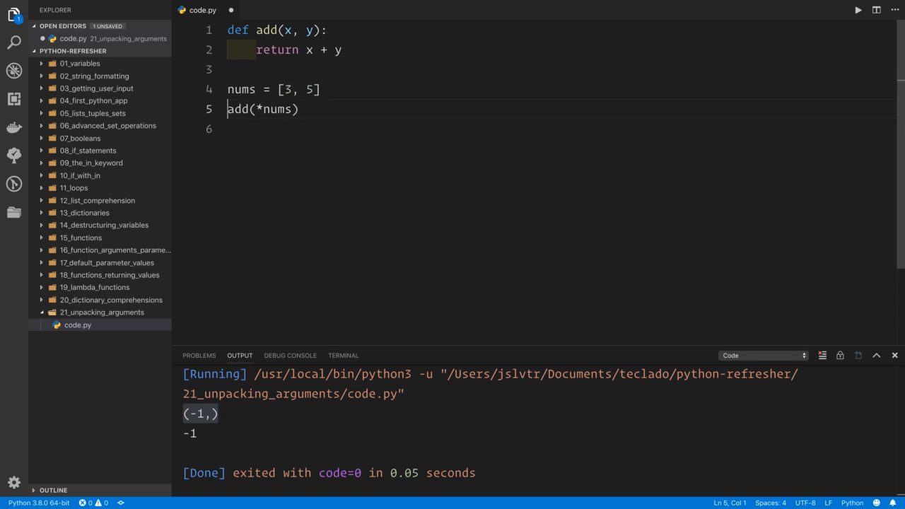
Wrap the call in print() and replace *nums with x=3, y=5
type("print(")
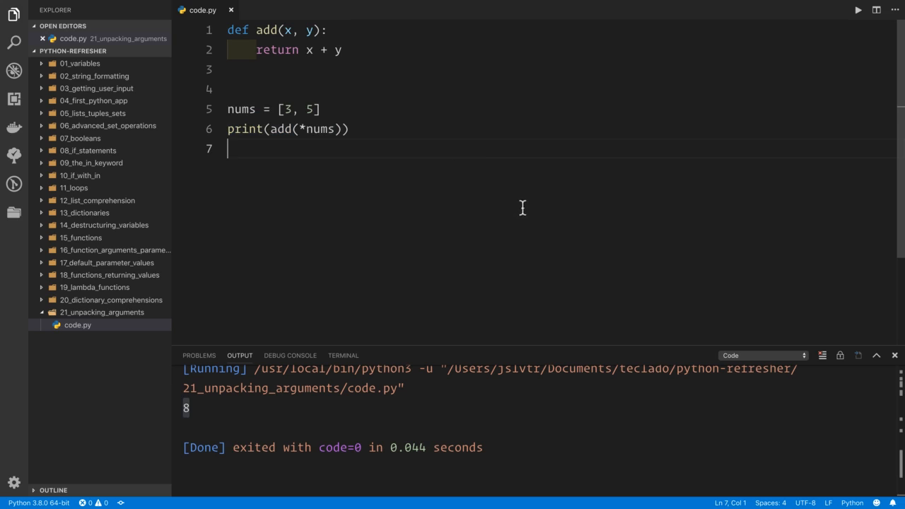
left_click_drag(269, 128, 339, 128)
type("x=")
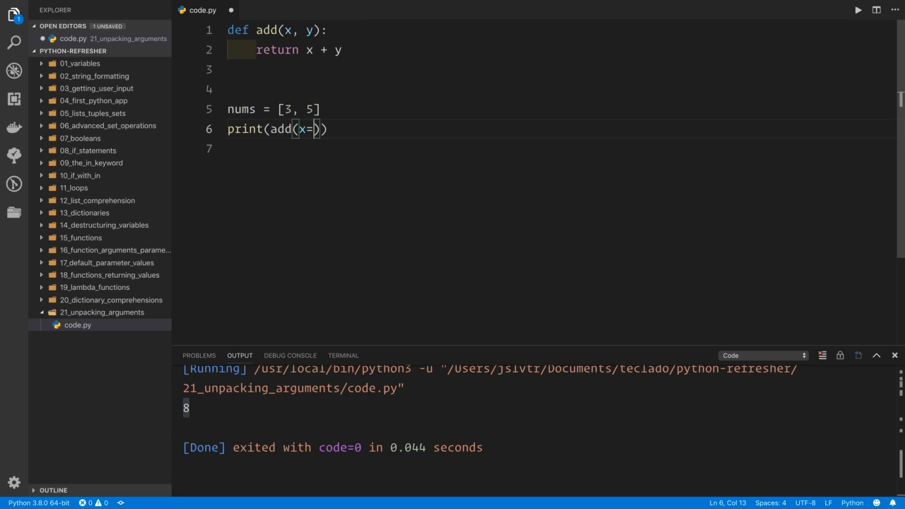
type("3, y=")
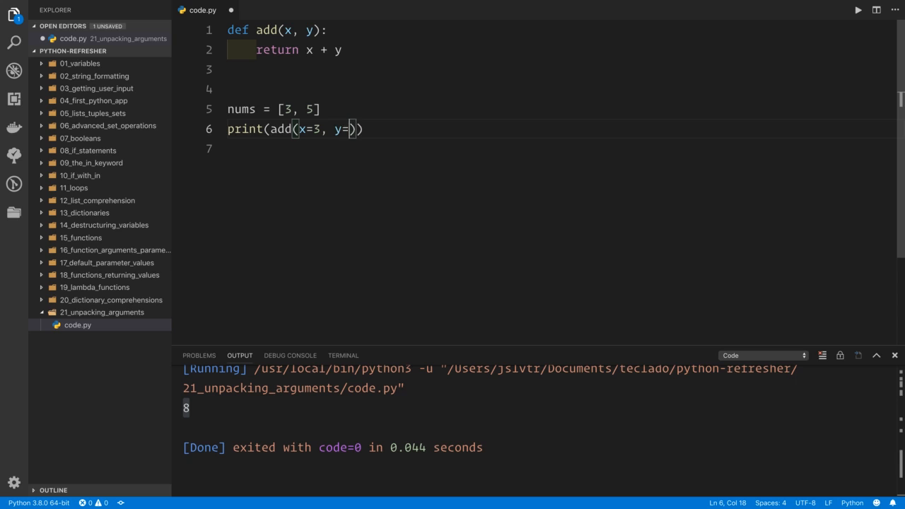
type("5")
left_click(558, 109)
type("n")
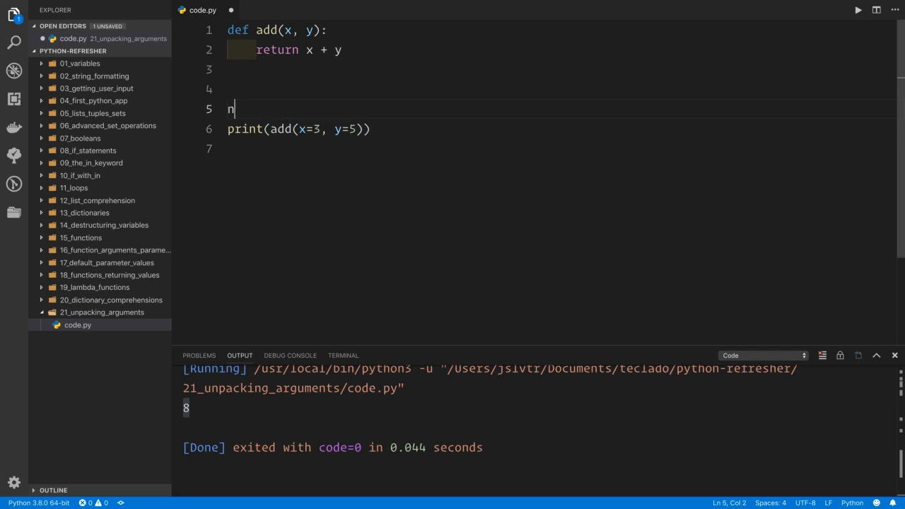
Change nums to {"x": 15, "y": 25} and pass x=nums["x"], y=nums["y"] to add
type("ums = {}")
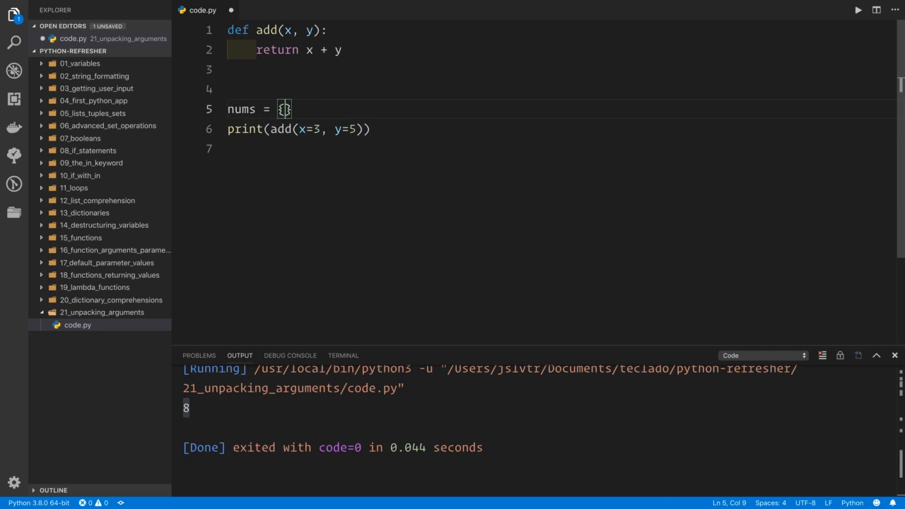
type("\"x\":")
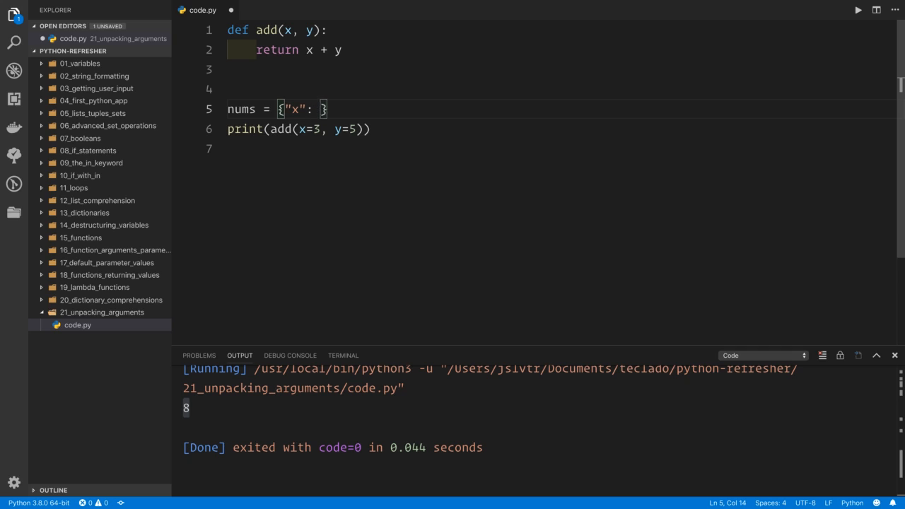
type("15, \"y\"")
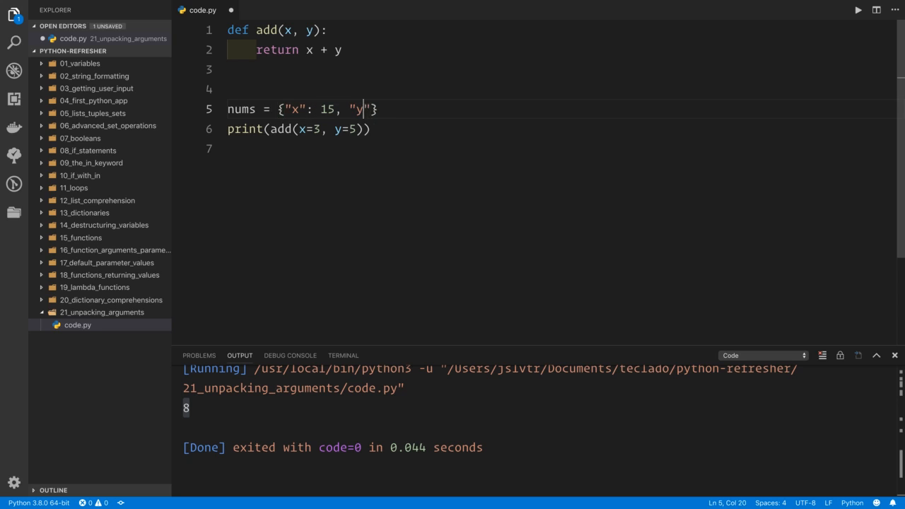
type(": 25")
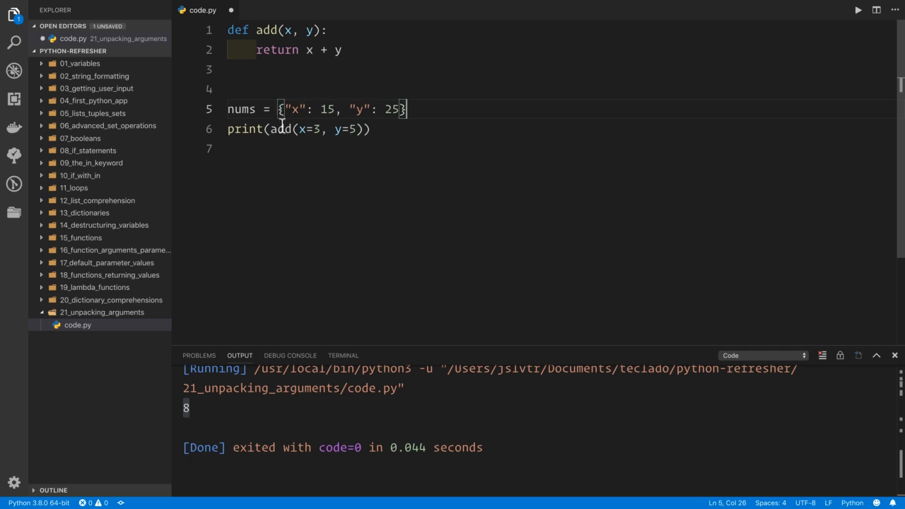
mouse_move(298, 140)
type("nums[")
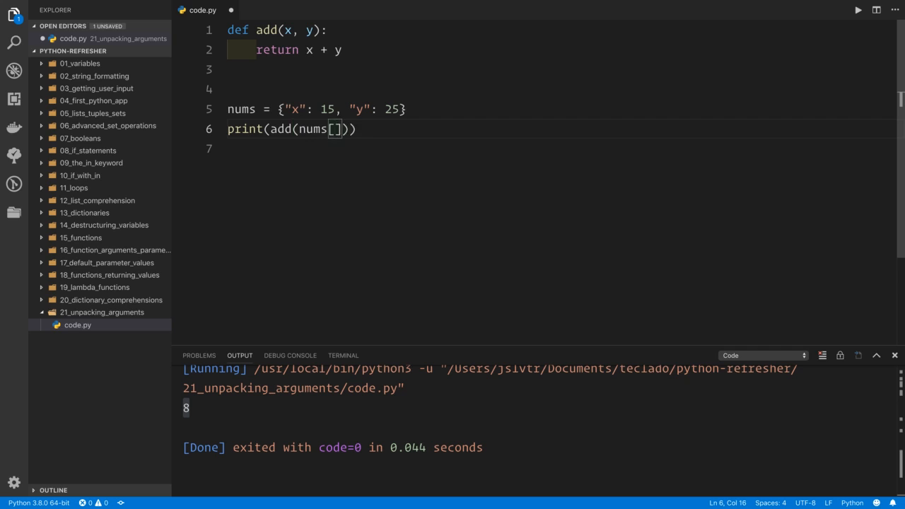
type("\"x\"], nums[\"y")
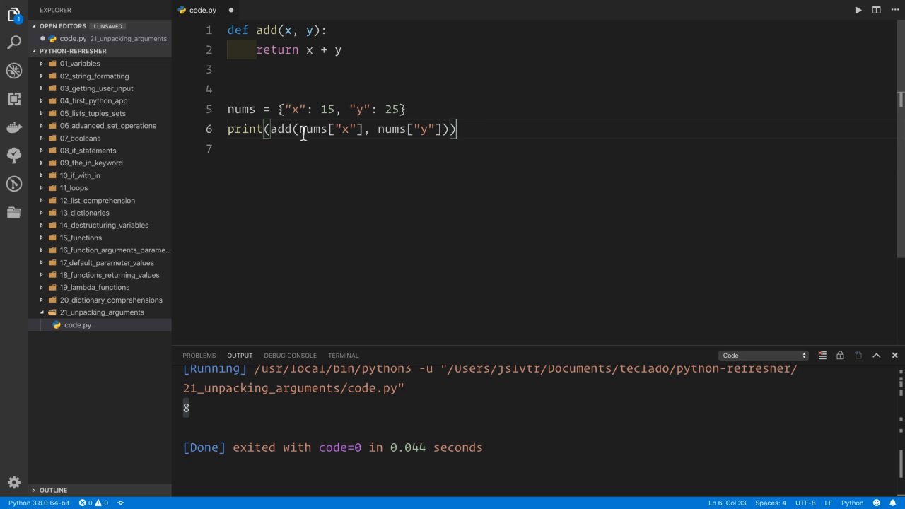
type("x=")
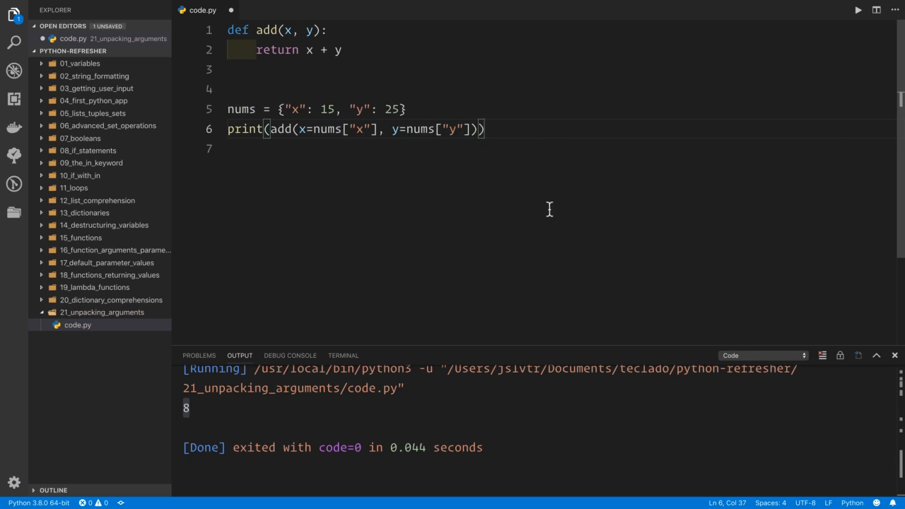
mouse_move(284, 219)
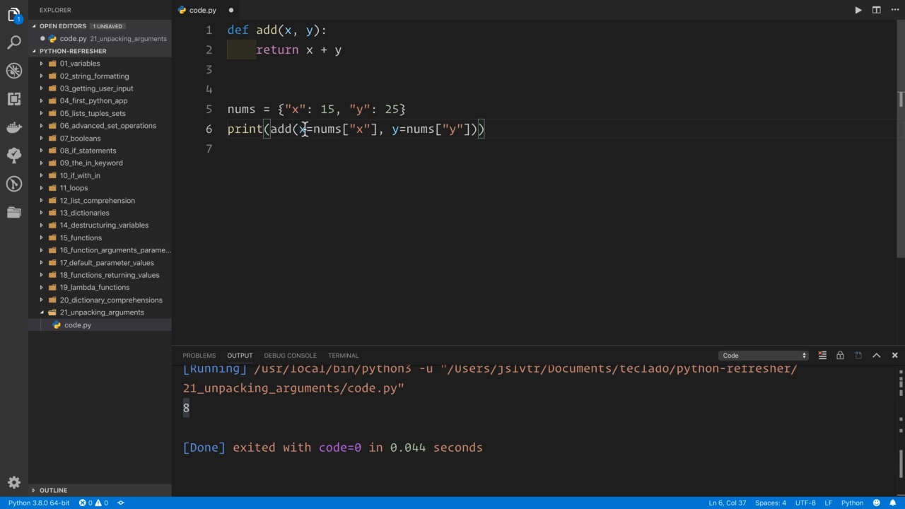
Replace the x and y keyword arguments in the line 6 add call with **nums
double_click(300, 128)
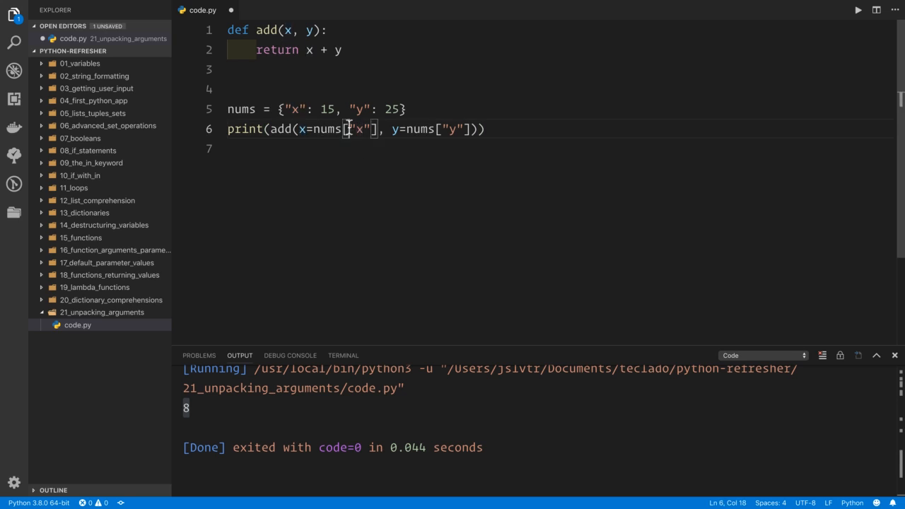
double_click(359, 128)
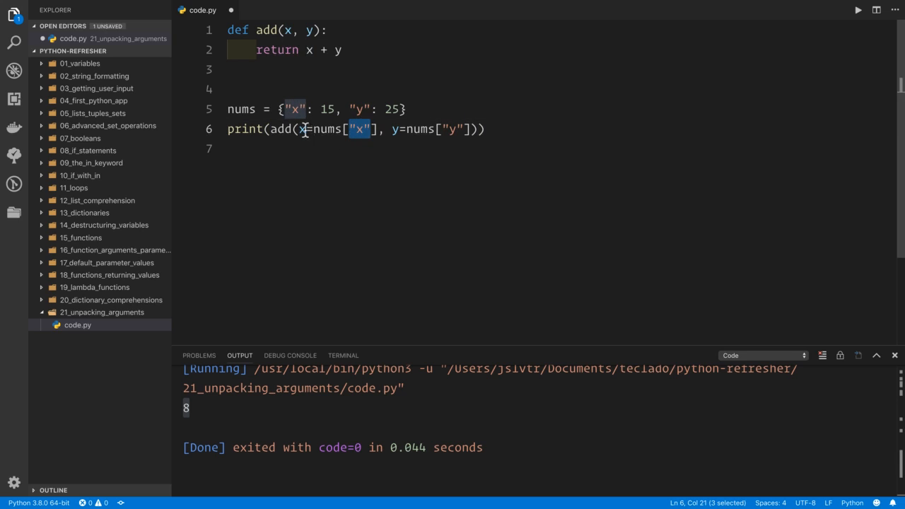
left_click(304, 129)
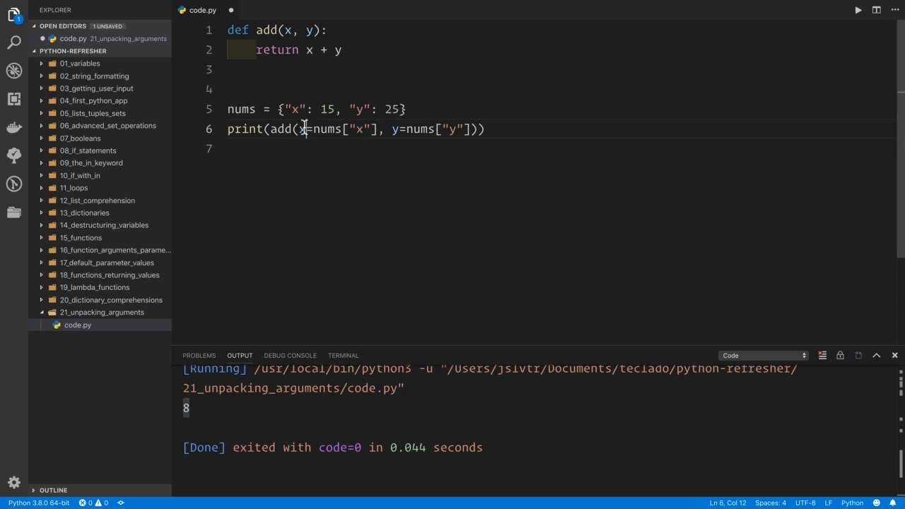
double_click(358, 128)
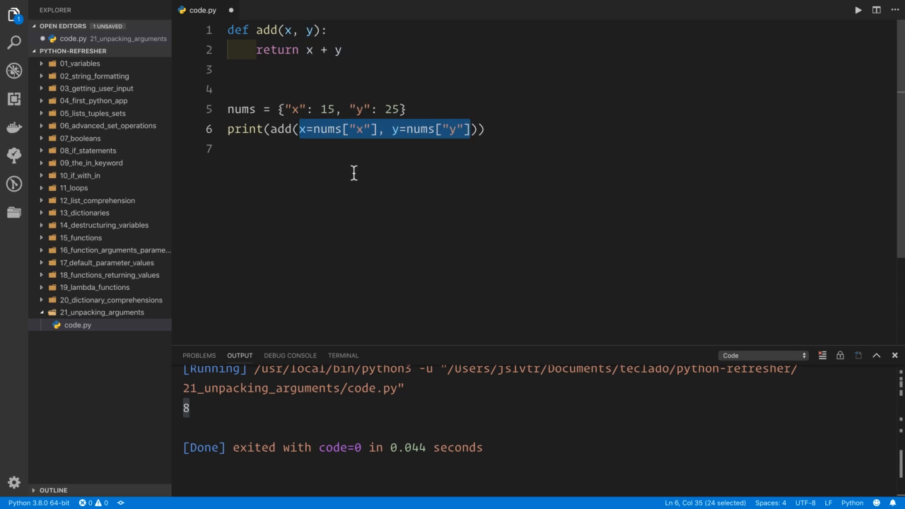
mouse_move(343, 99)
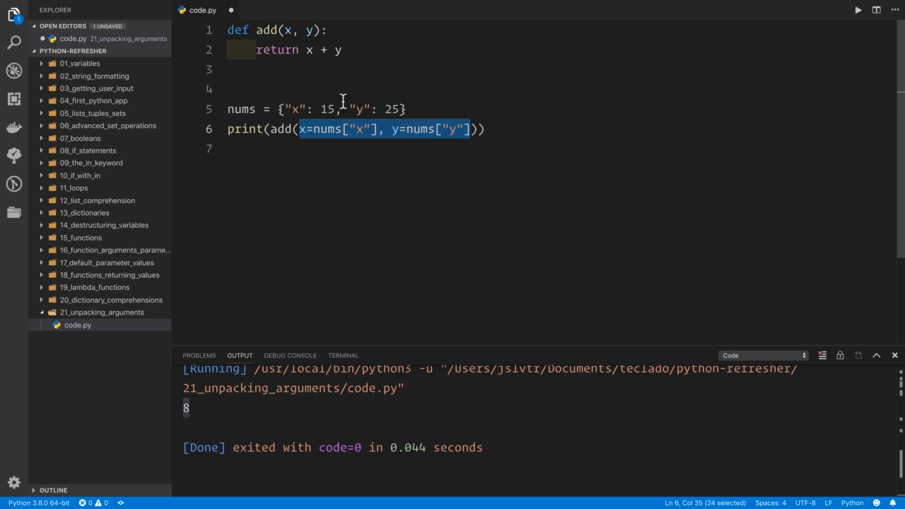
mouse_move(323, 129)
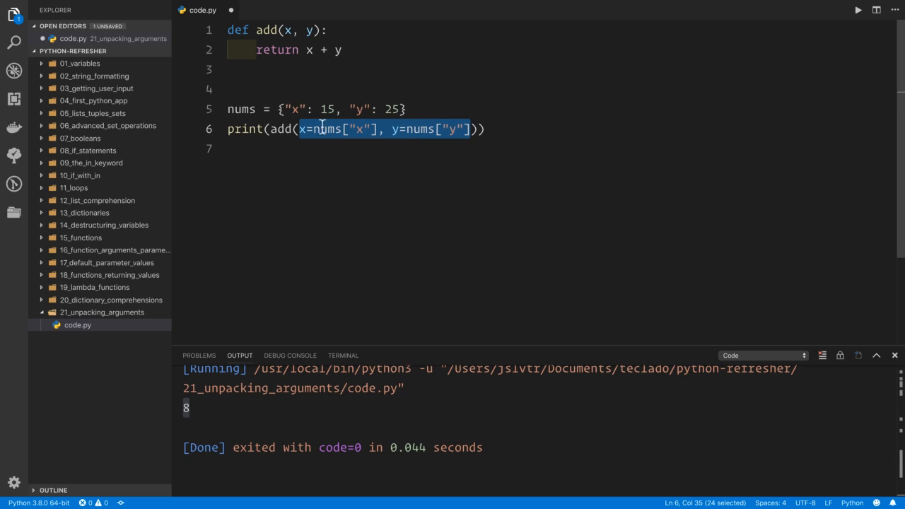
mouse_move(272, 48)
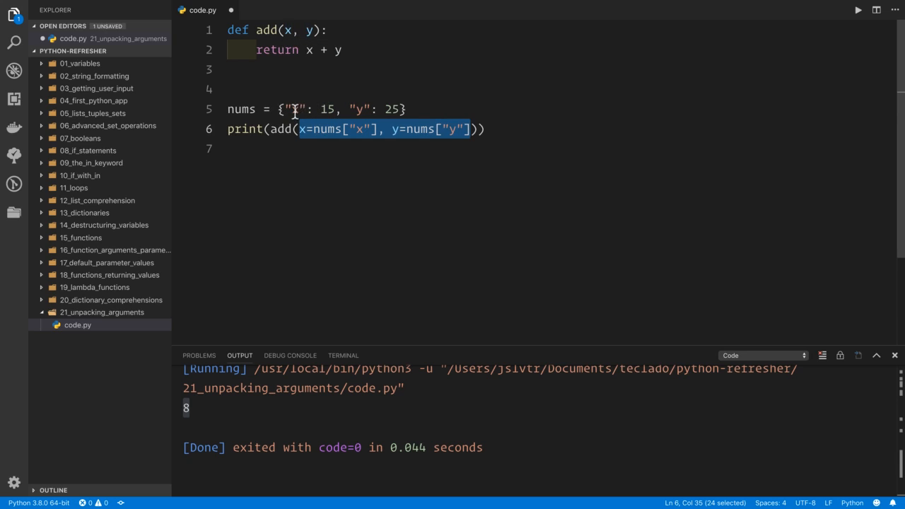
mouse_move(327, 130)
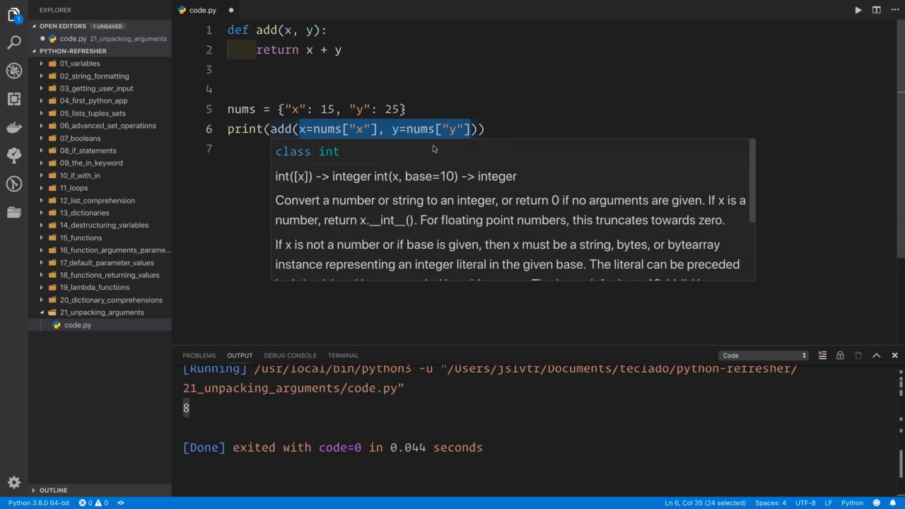
left_click(666, 160)
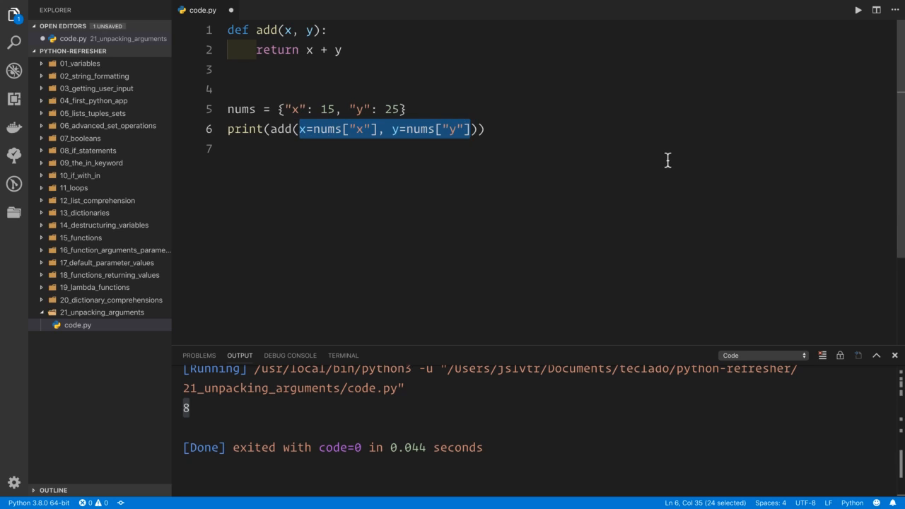
type("**nums))")
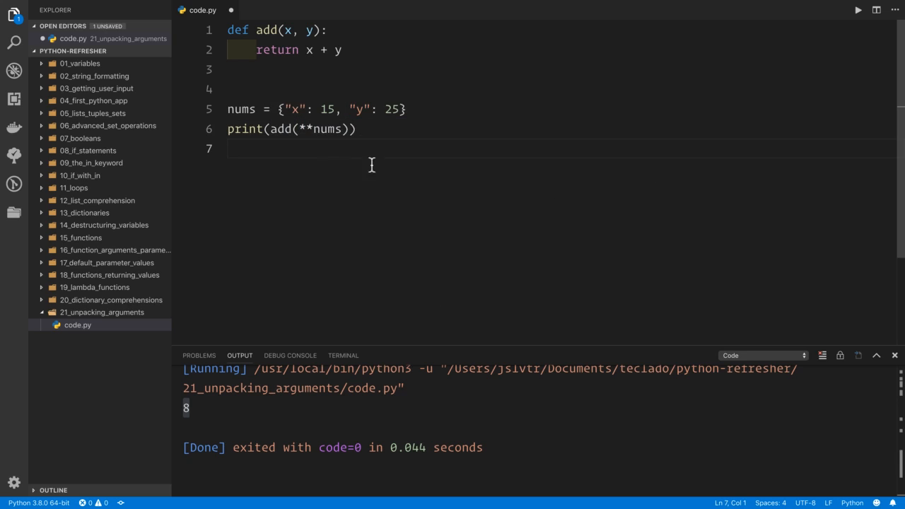
mouse_move(308, 194)
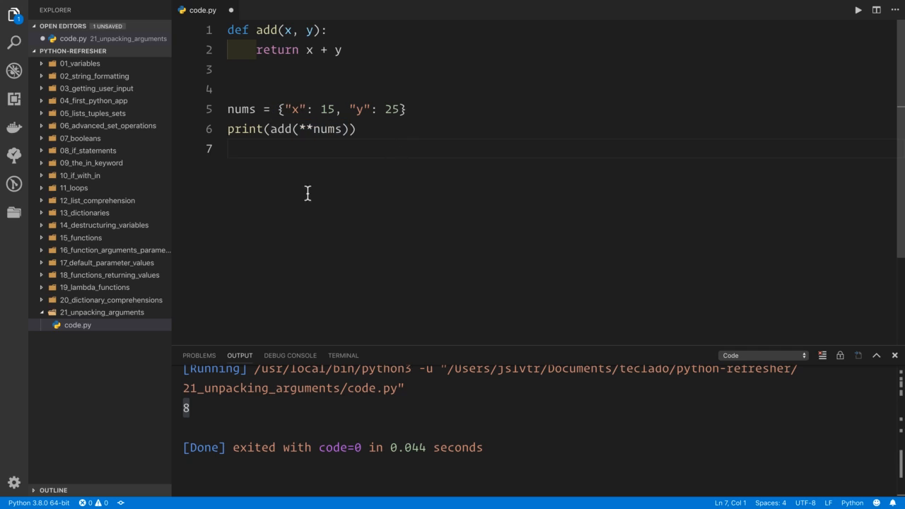
mouse_move(281, 106)
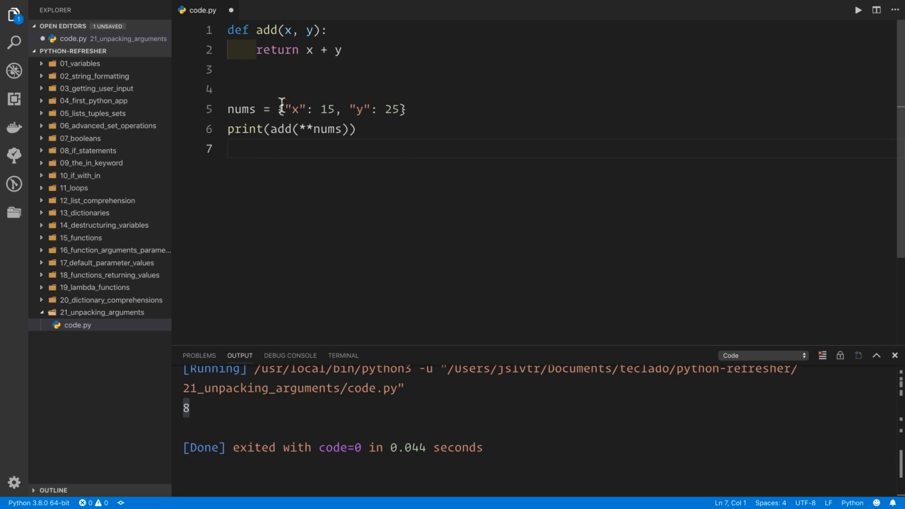
mouse_move(295, 165)
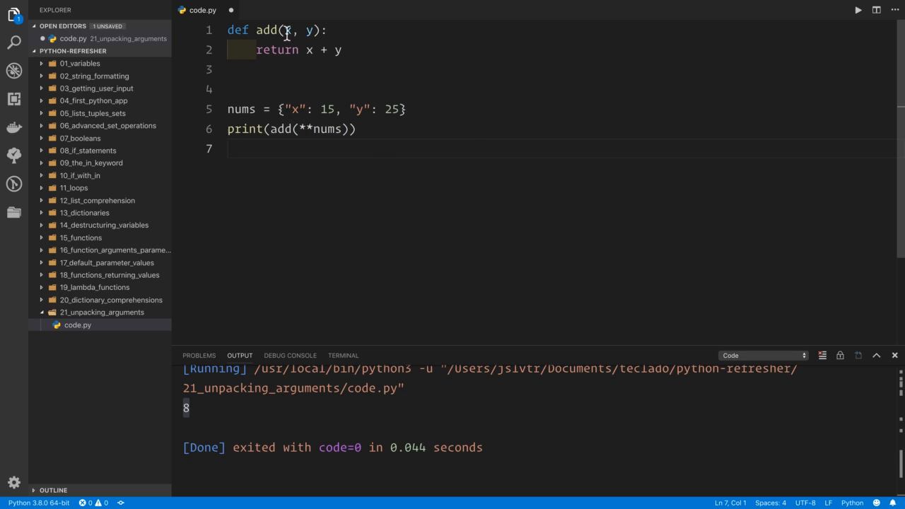
mouse_move(332, 109)
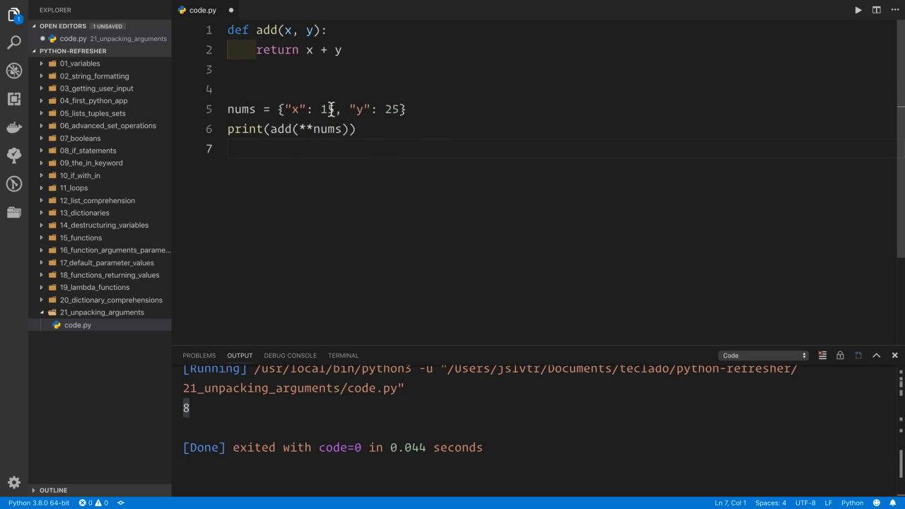
double_click(326, 109)
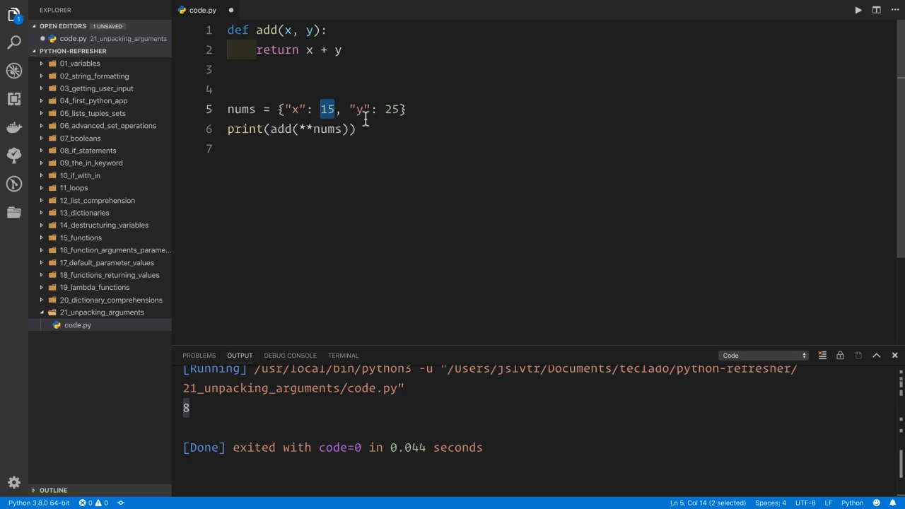
mouse_move(380, 177)
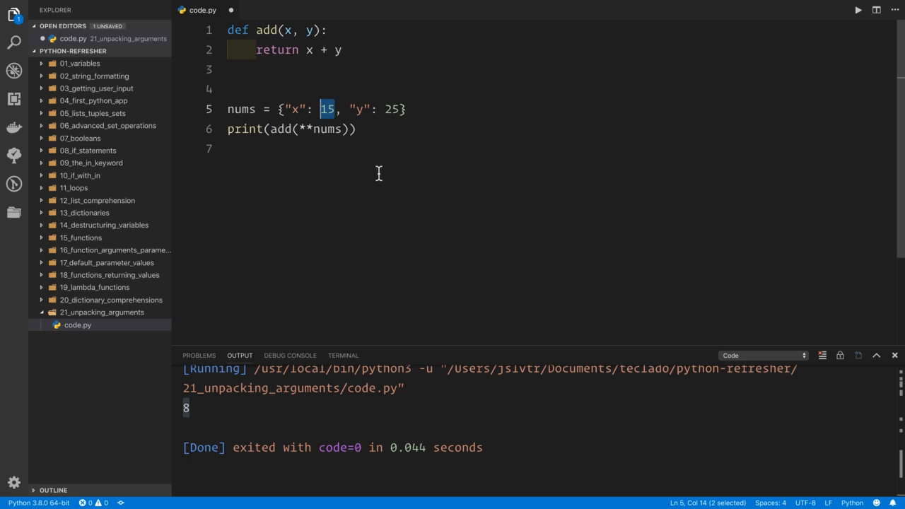
double_click(320, 129)
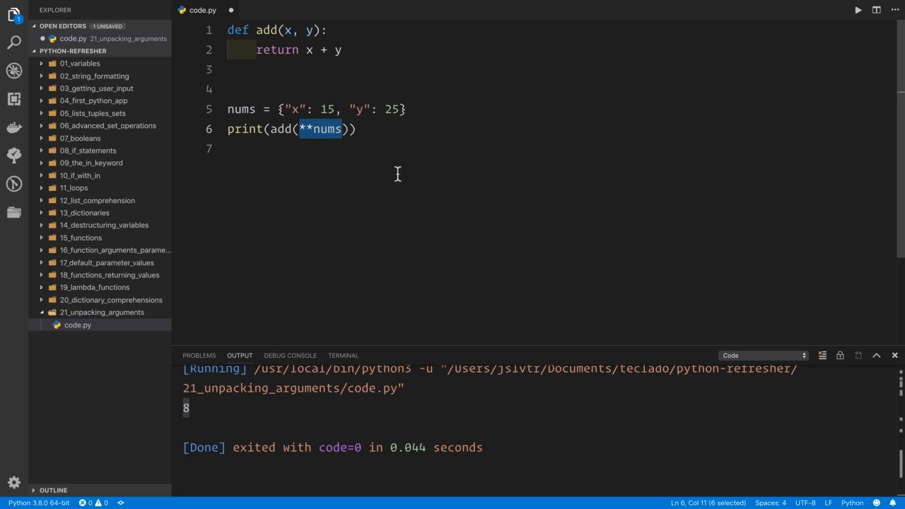
mouse_move(244, 166)
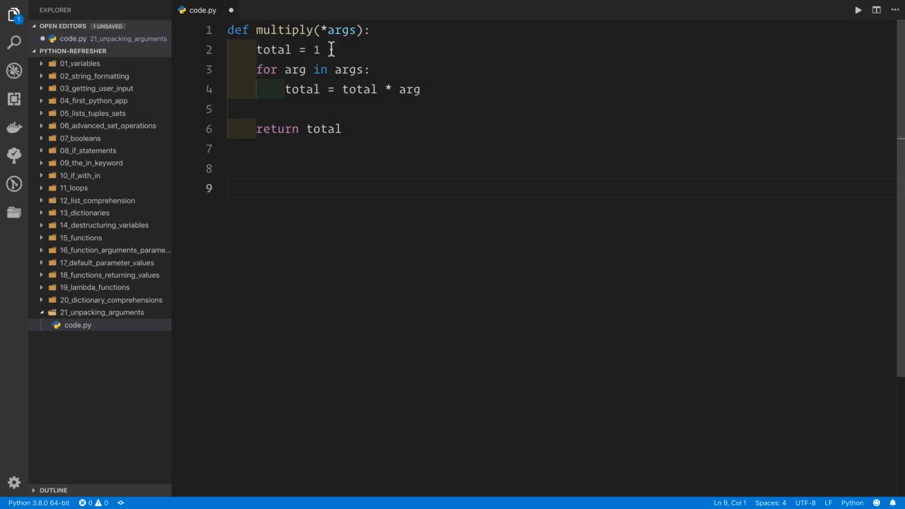
mouse_move(327, 30)
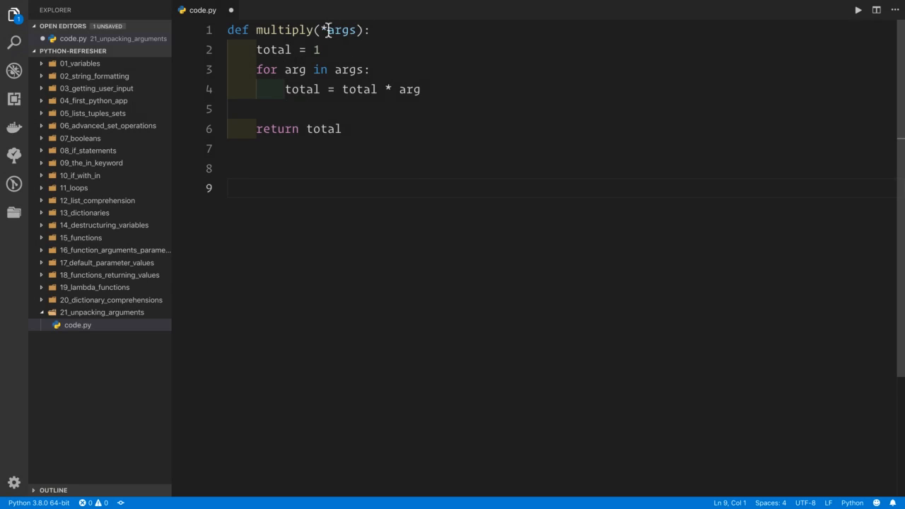
mouse_move(387, 237)
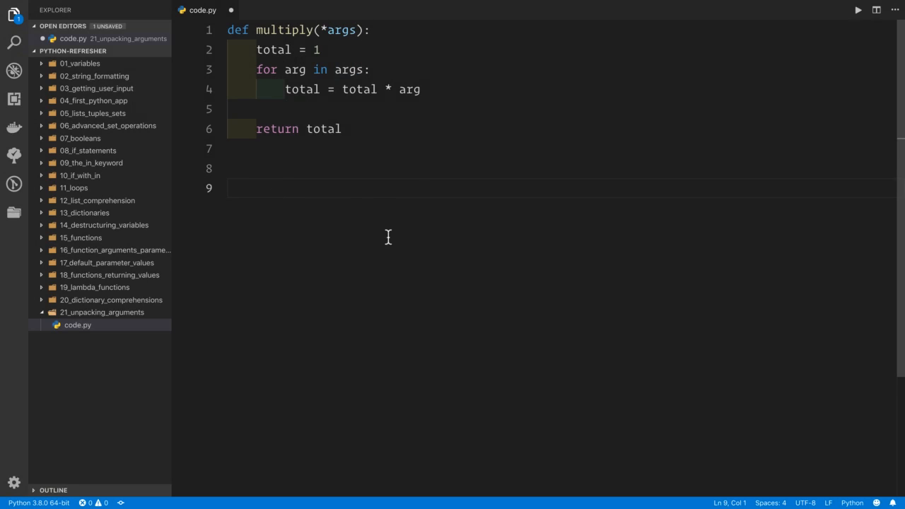
Type def apply(*args, operator): on line 9 and highlight its args parameter
type("def apply(")
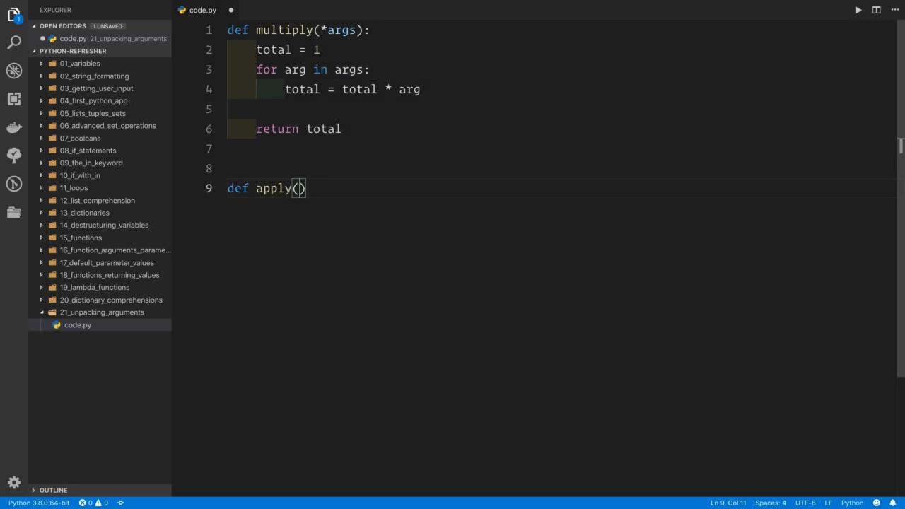
type("*")
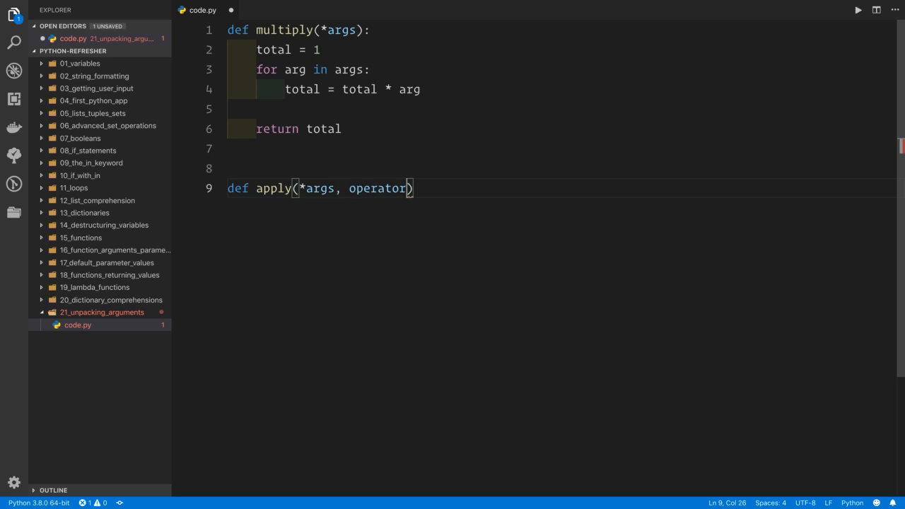
type(":")
key("enter")
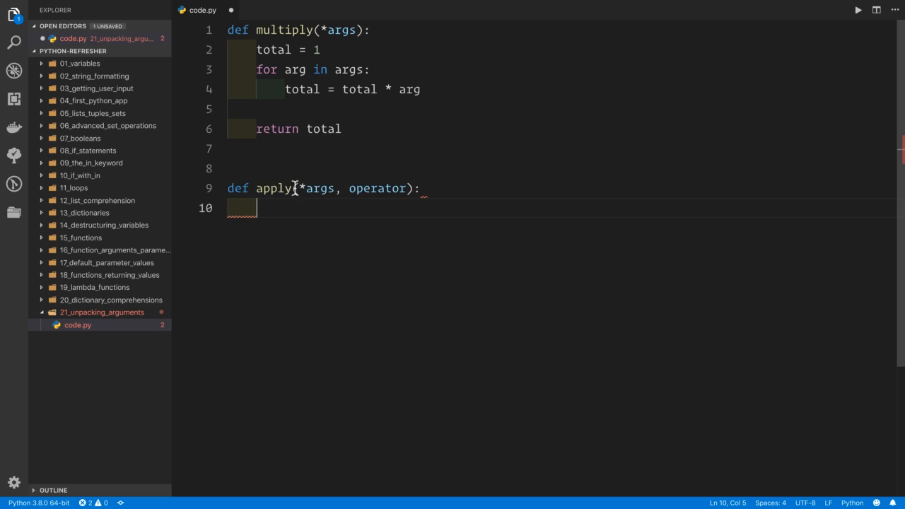
double_click(316, 188)
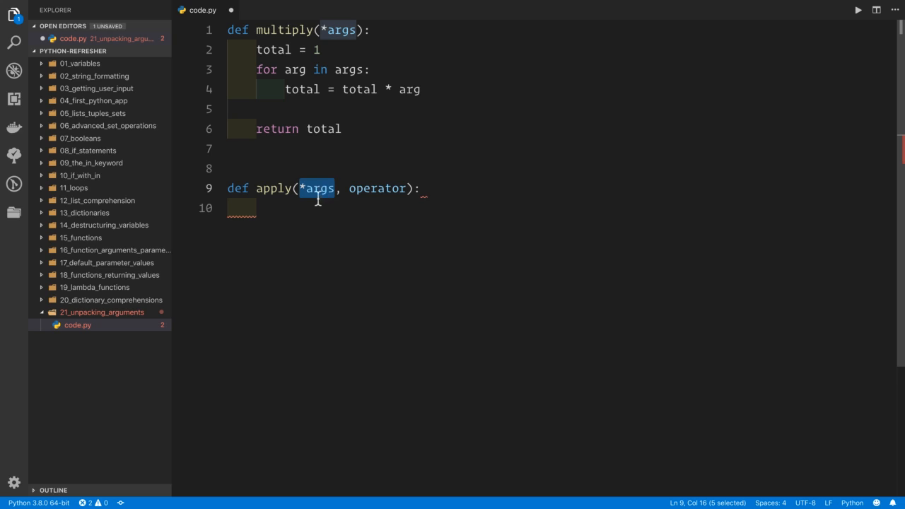
mouse_move(322, 198)
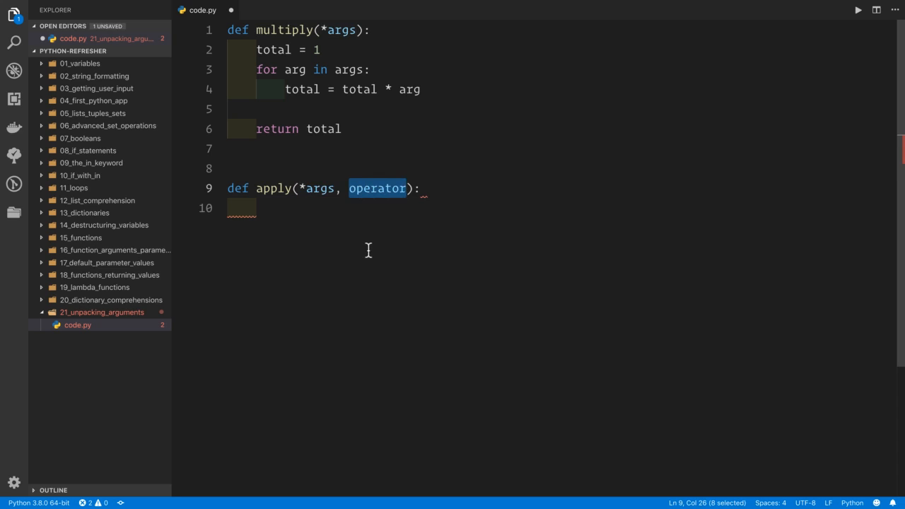
mouse_move(421, 244)
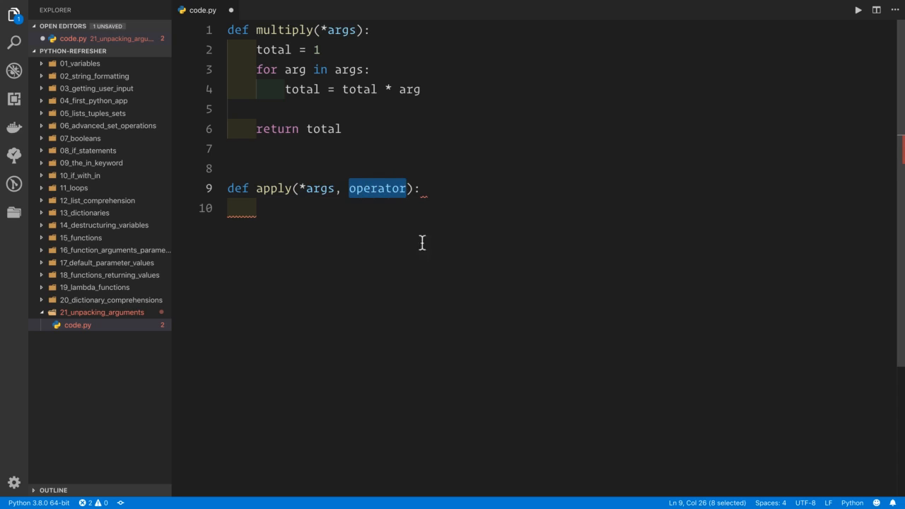
mouse_move(364, 188)
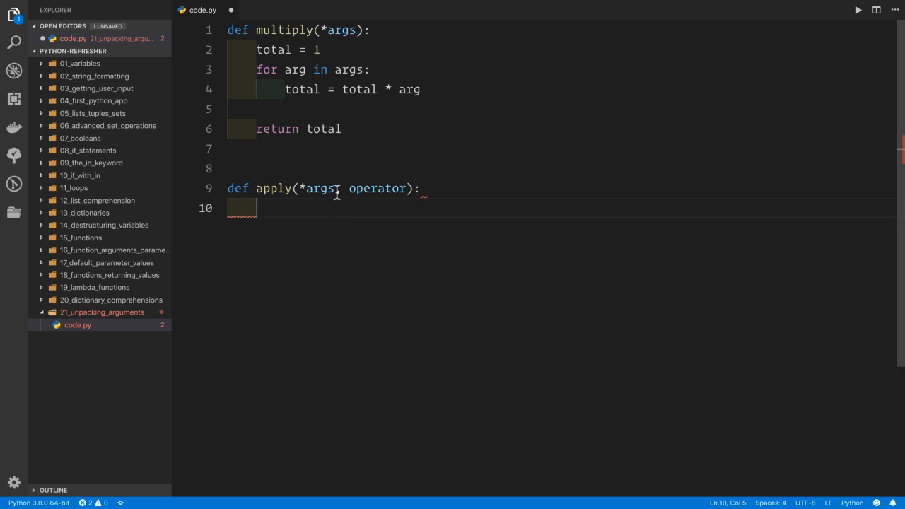
double_click(318, 188)
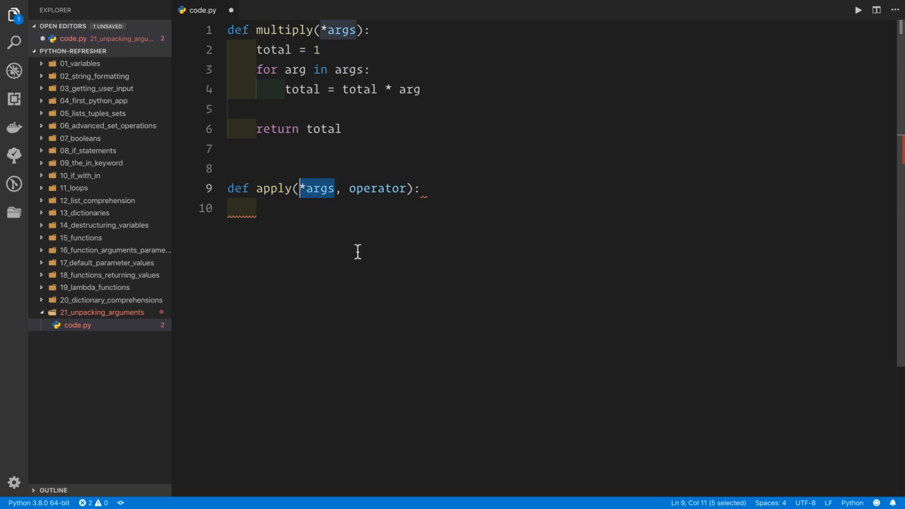
double_click(318, 188)
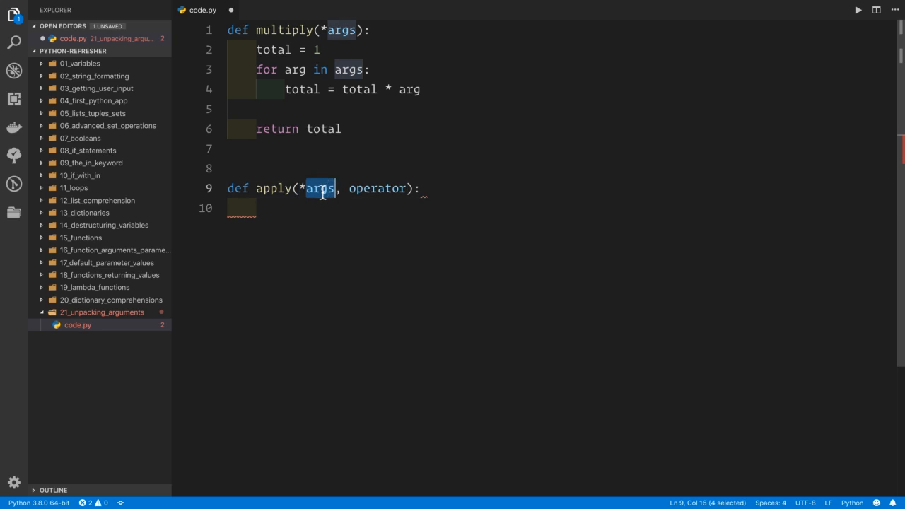
mouse_move(351, 188)
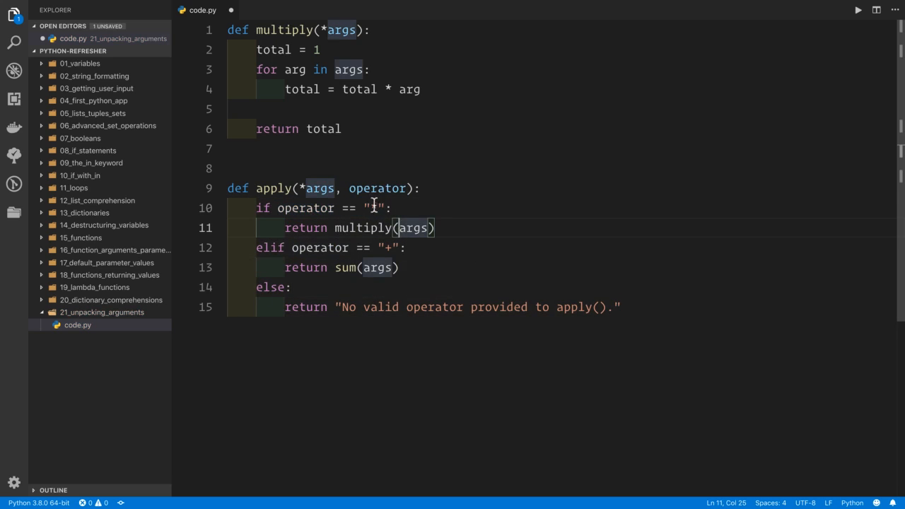
Highlight the return multiply(args) line and insert blank lines below apply
left_click_drag(284, 228, 435, 227)
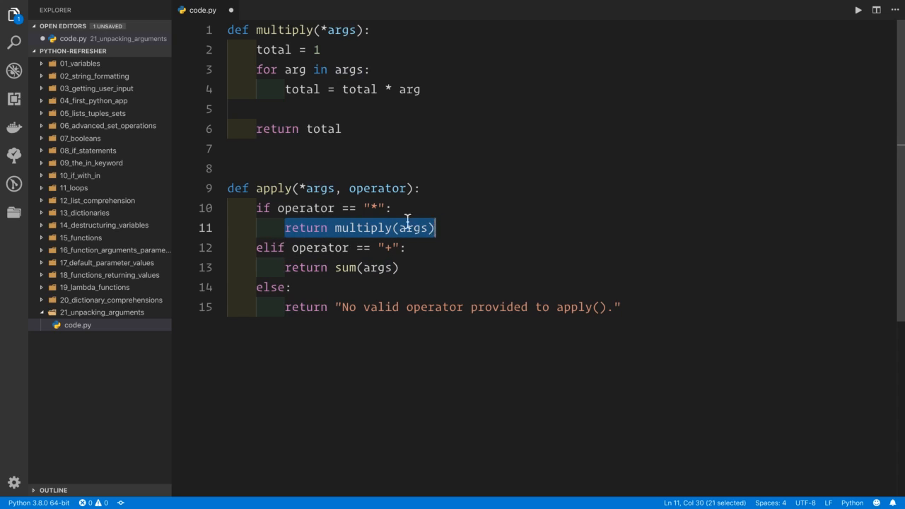
mouse_move(346, 256)
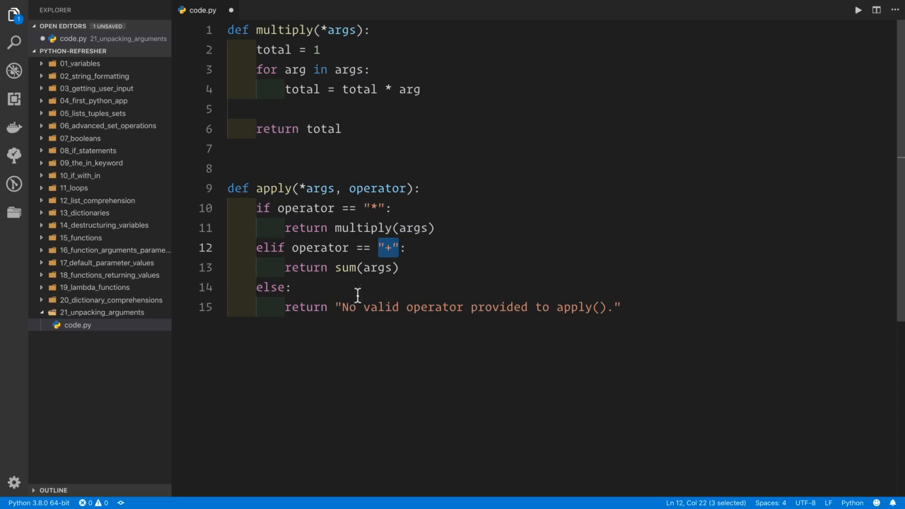
mouse_move(293, 314)
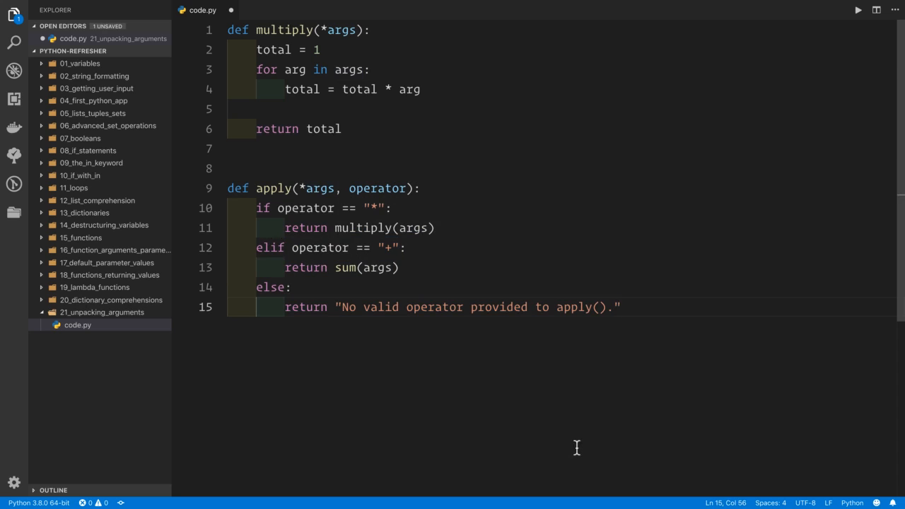
key("Enter")
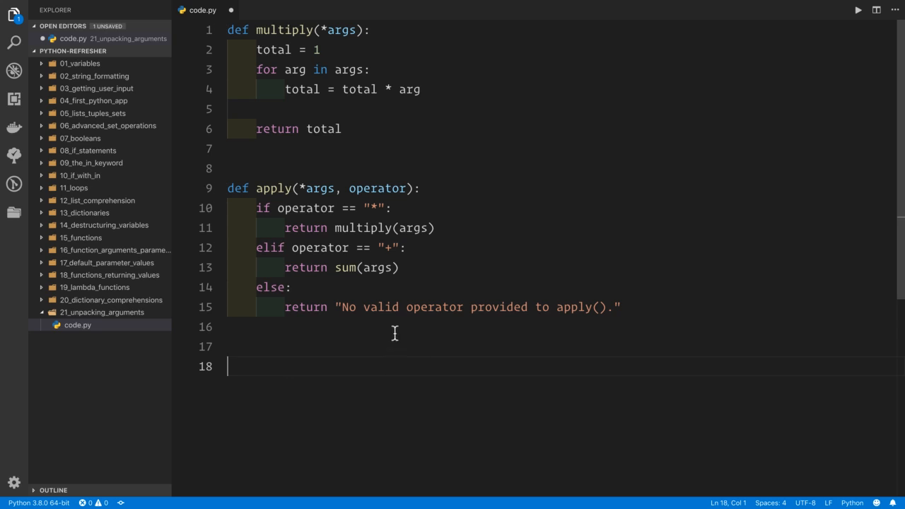
mouse_move(604, 293)
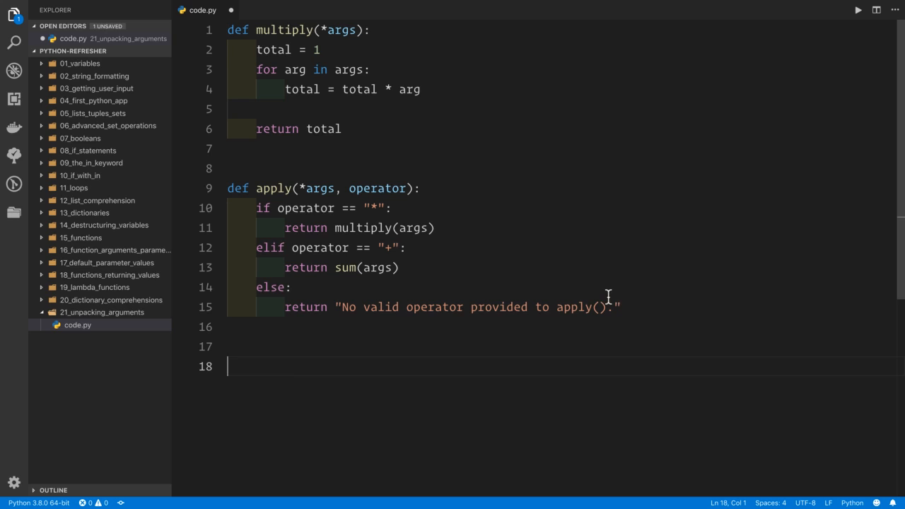
mouse_move(279, 363)
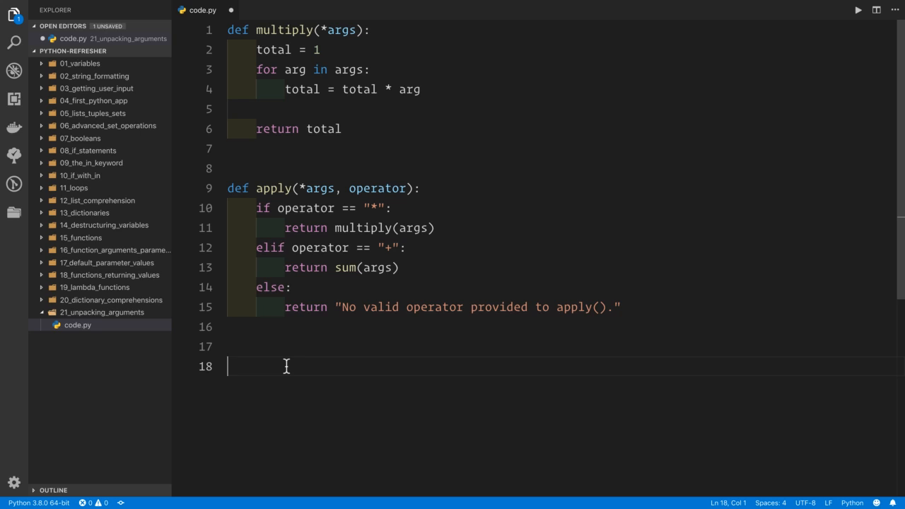
Type print(apply(1, 3, 6, 7, operator="+")) and highlight the numeric arguments
type("print(apply(1, 3, 6, 7")
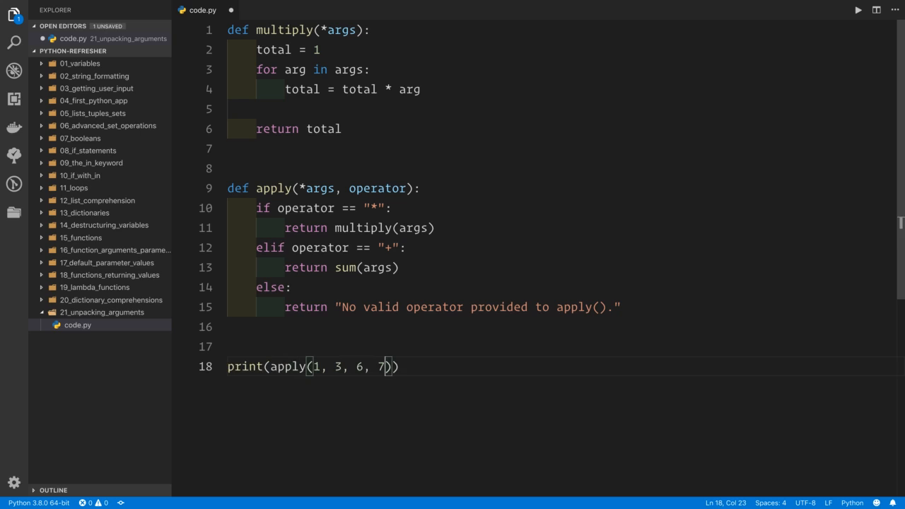
type("operator=")
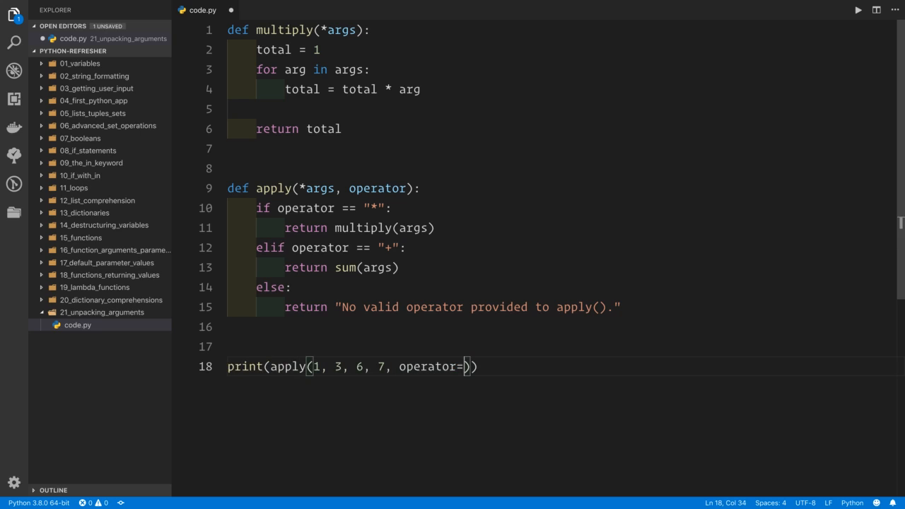
type("\"+\"")
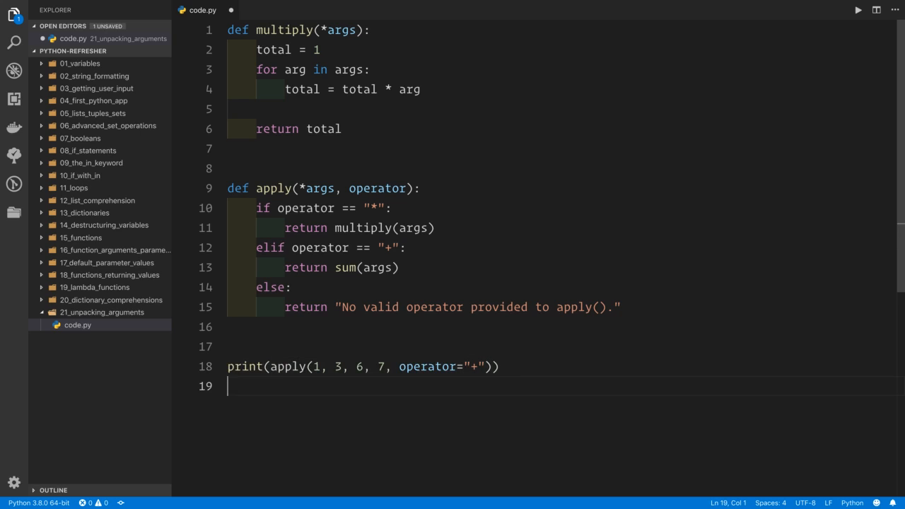
mouse_move(318, 366)
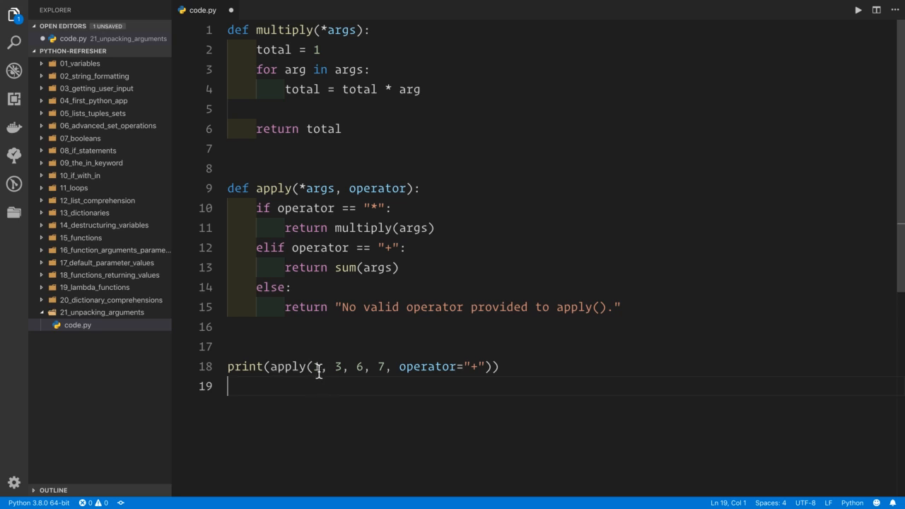
left_click_drag(314, 367, 399, 366)
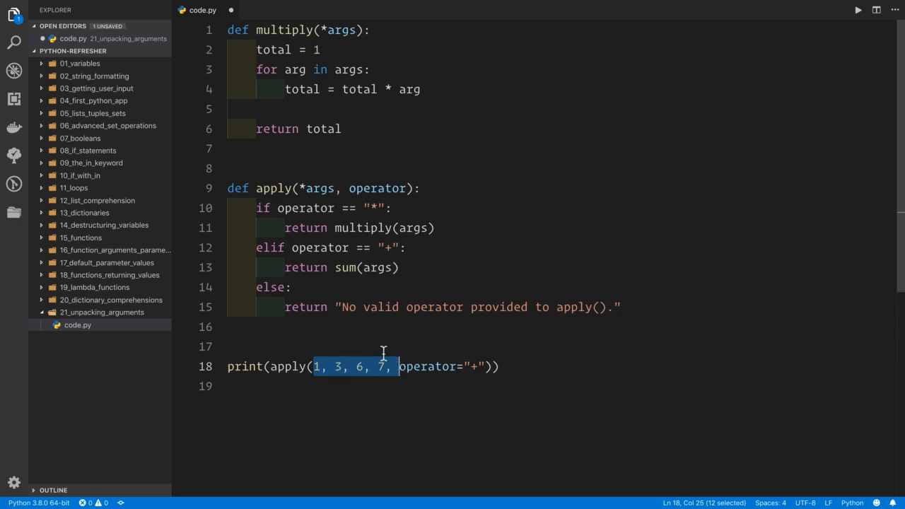
mouse_move(318, 188)
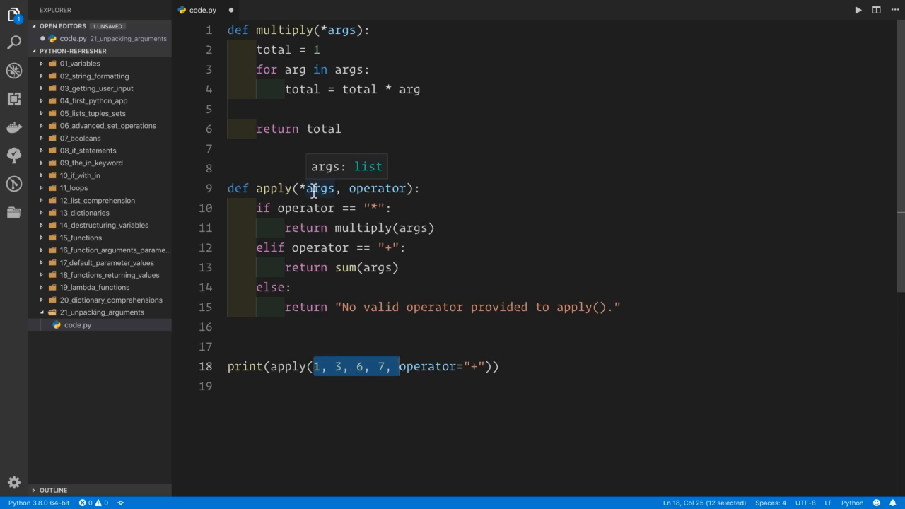
Delete operator= from the call, run to see the TypeError, then retype it
double_click(427, 366)
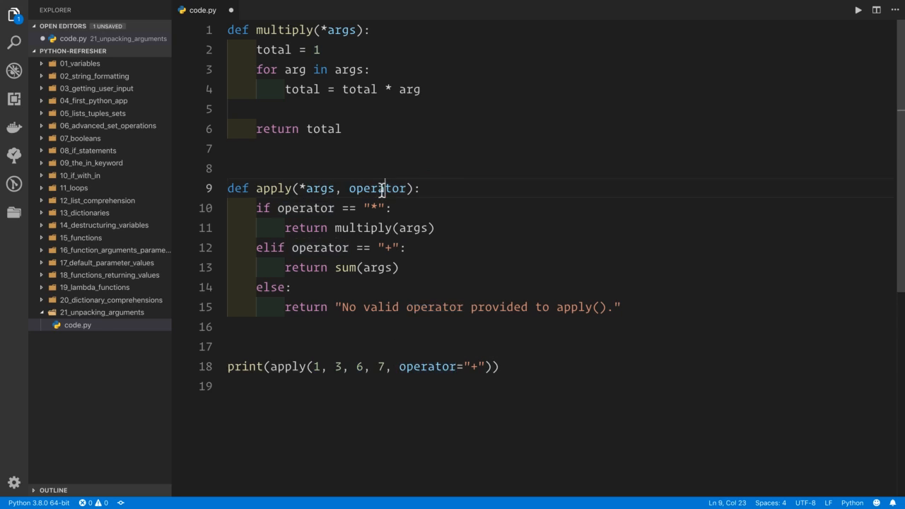
double_click(429, 366)
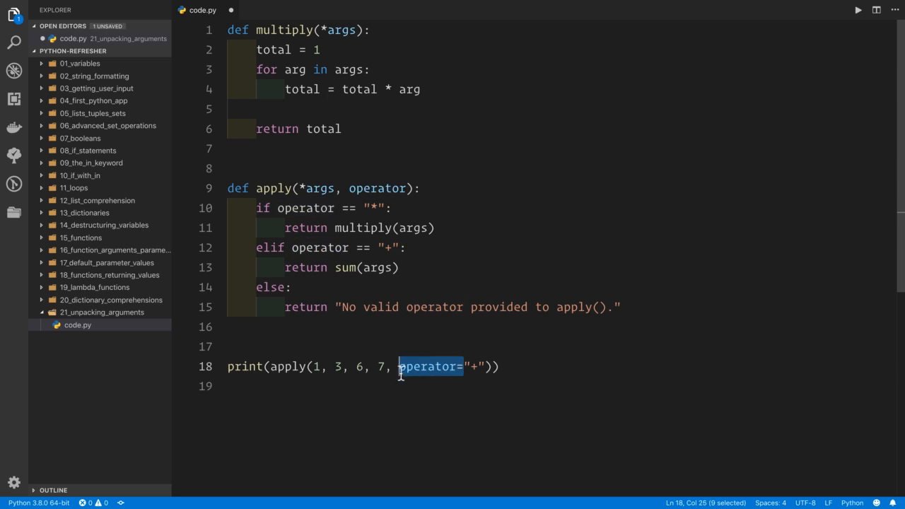
key("Delete")
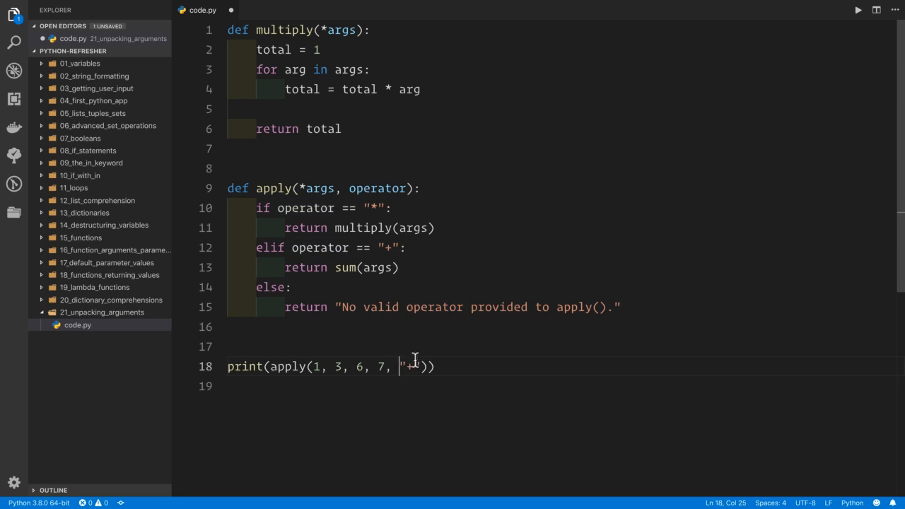
double_click(376, 188)
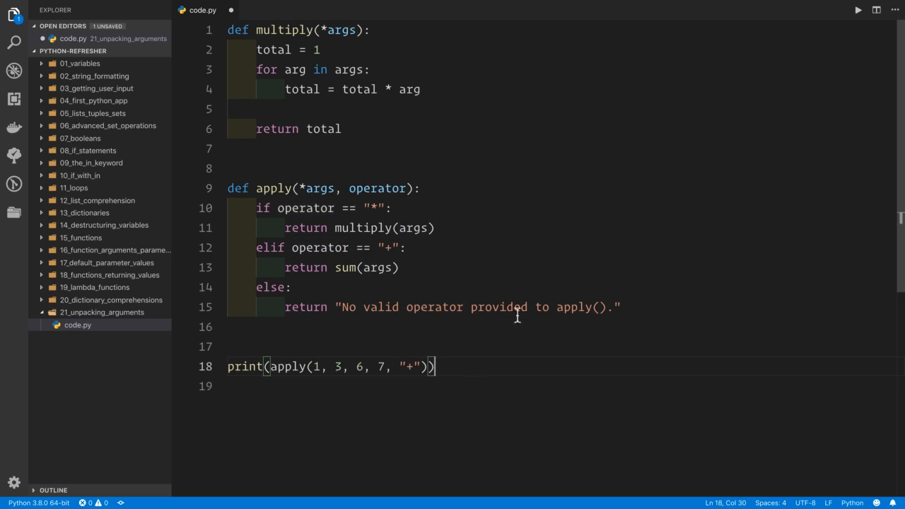
left_click(857, 10)
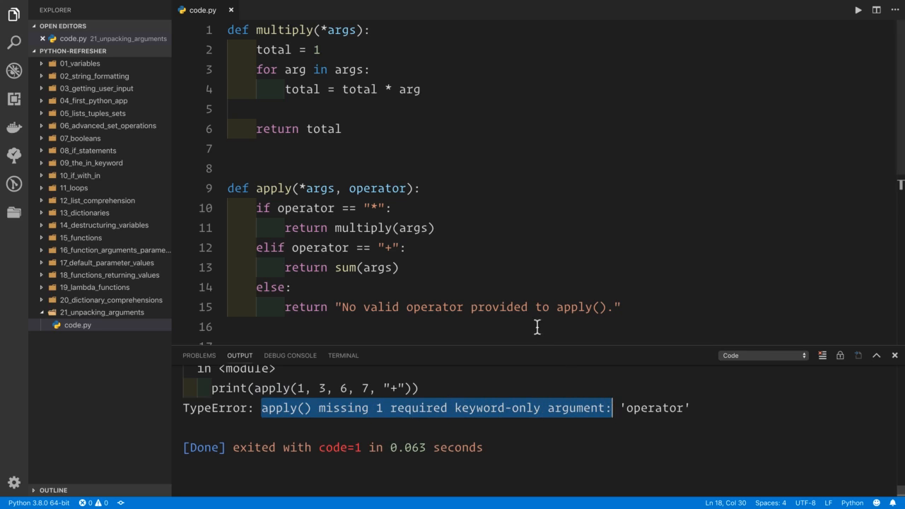
type("opperator=\"+\"))")
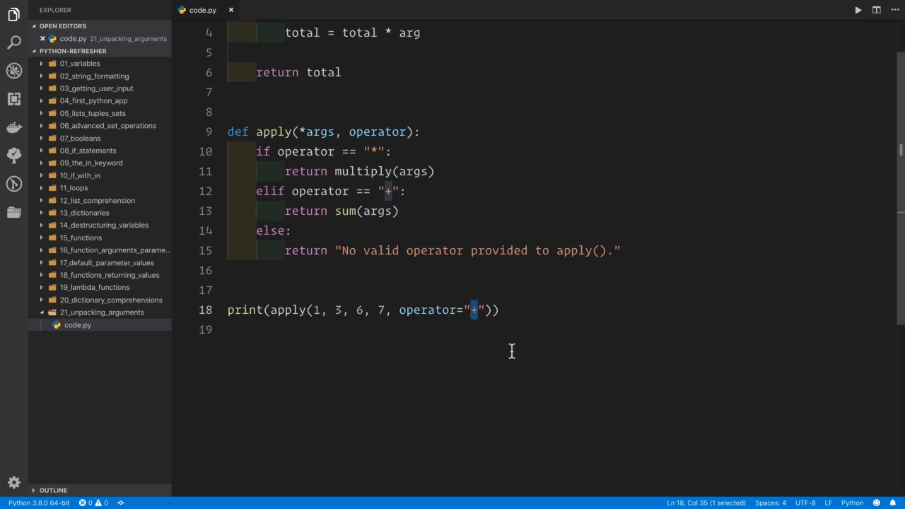
Call apply with operator="*", run it, then highlight arg, total and args in multiply
type("*")
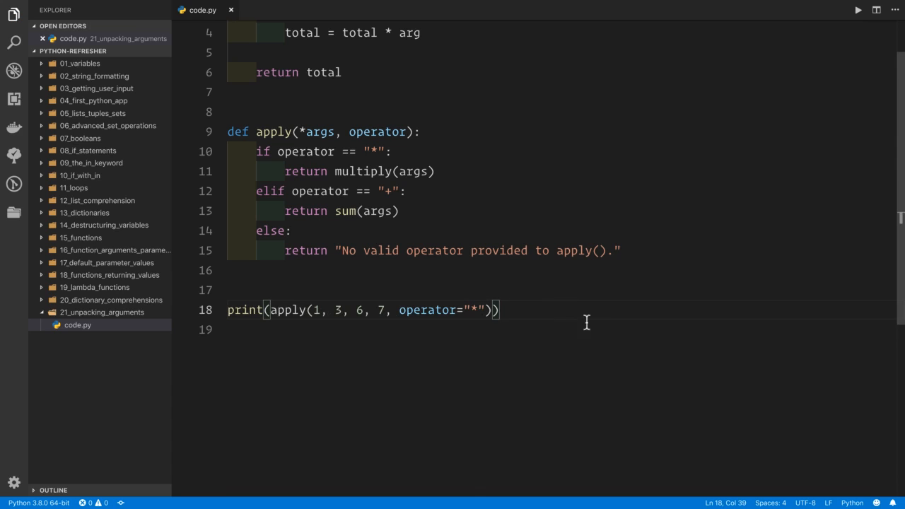
left_click(858, 10)
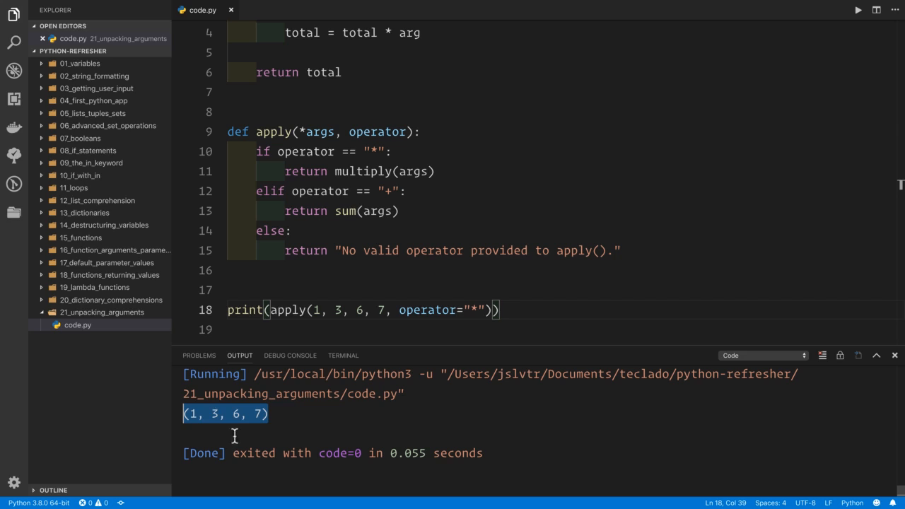
mouse_move(309, 441)
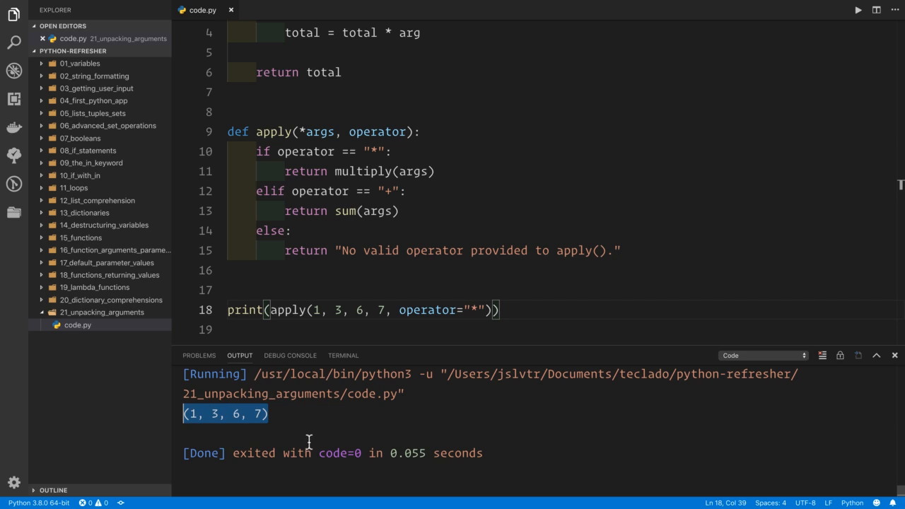
mouse_move(395, 266)
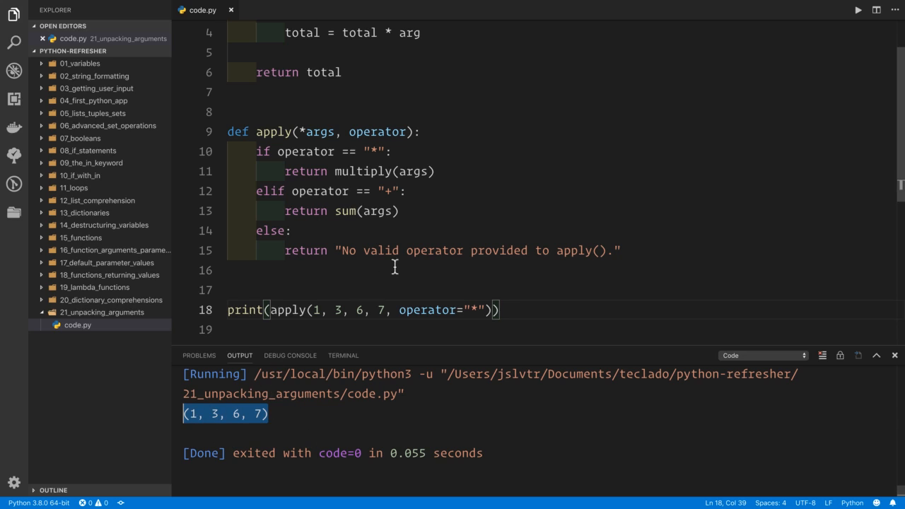
mouse_move(438, 281)
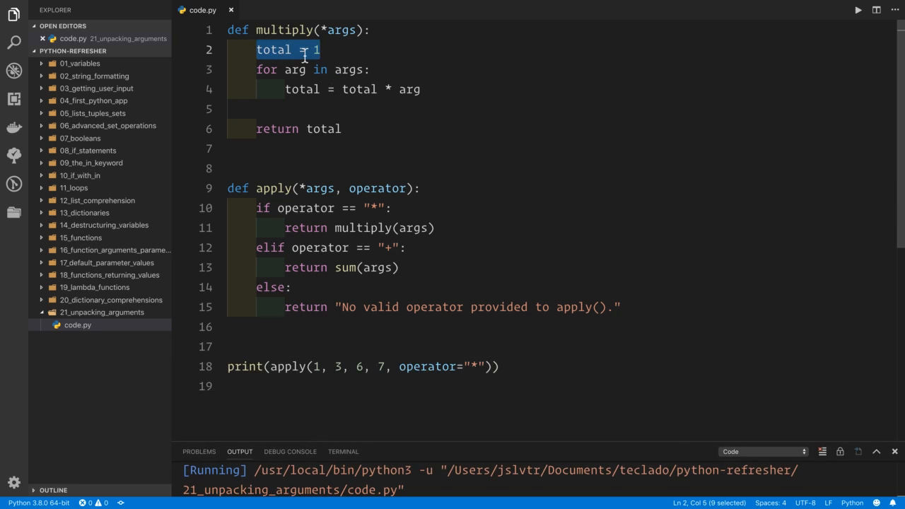
left_click(283, 69)
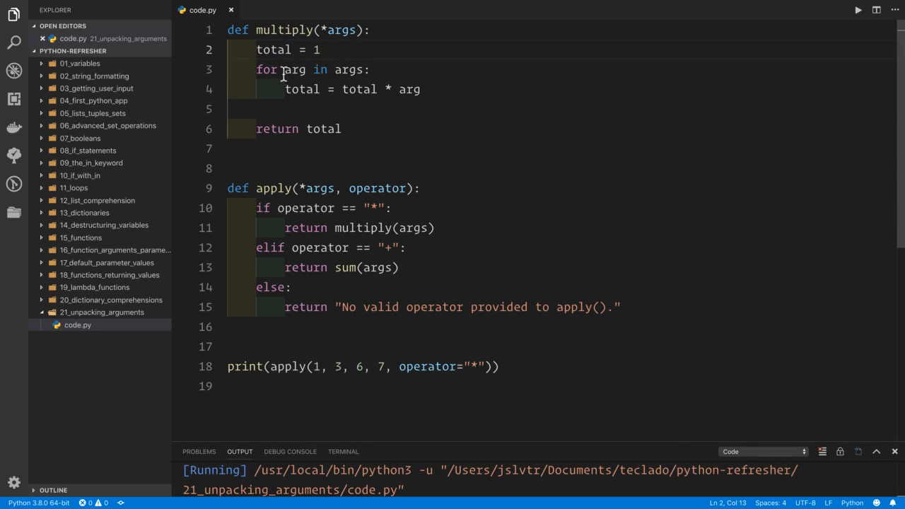
double_click(301, 89)
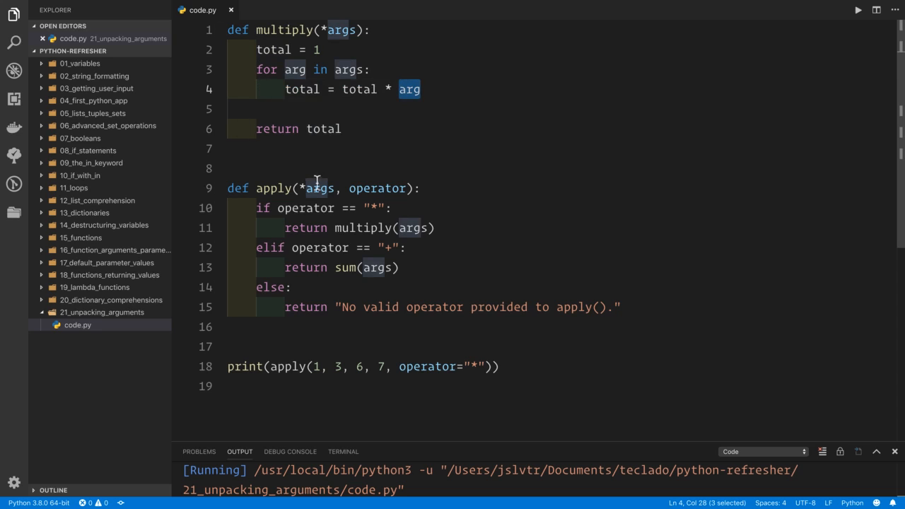
double_click(323, 129)
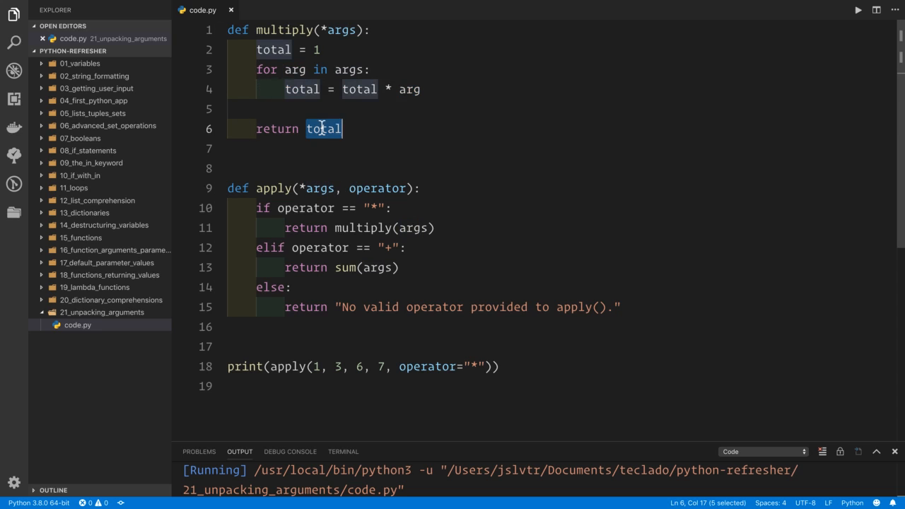
mouse_move(377, 226)
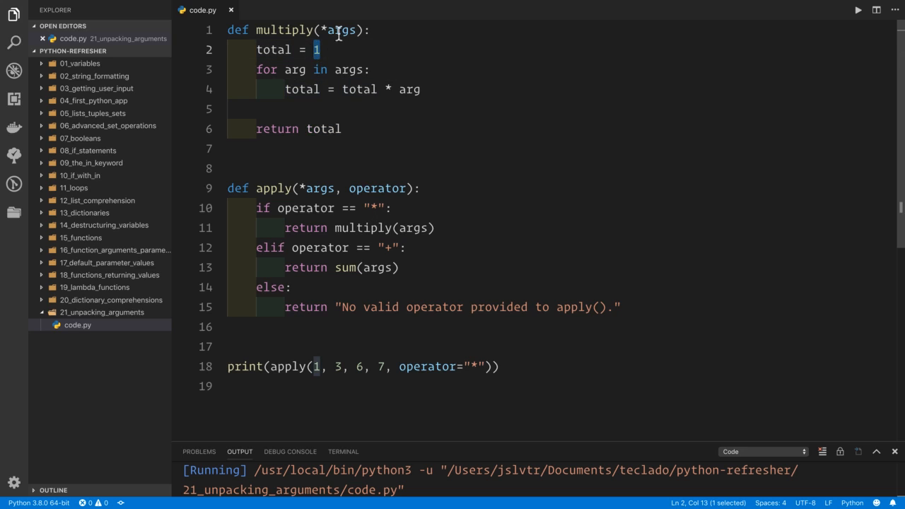
mouse_move(459, 135)
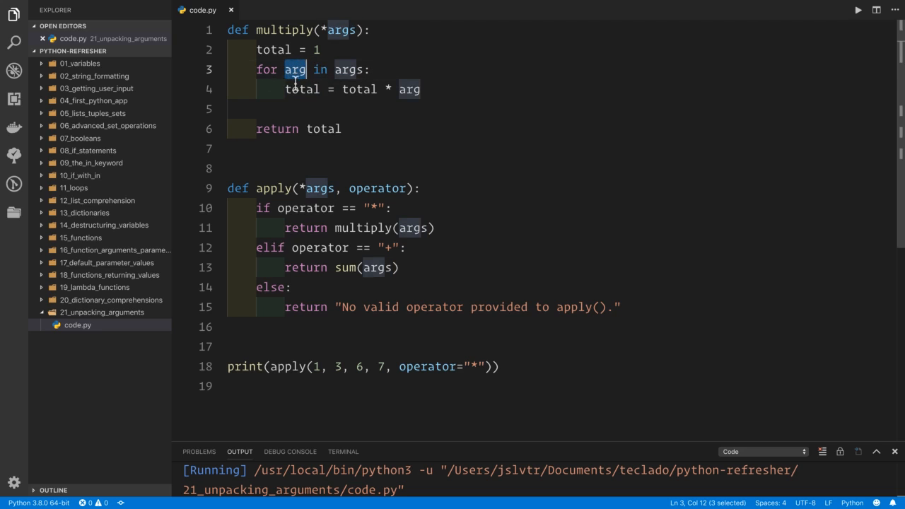
double_click(349, 69)
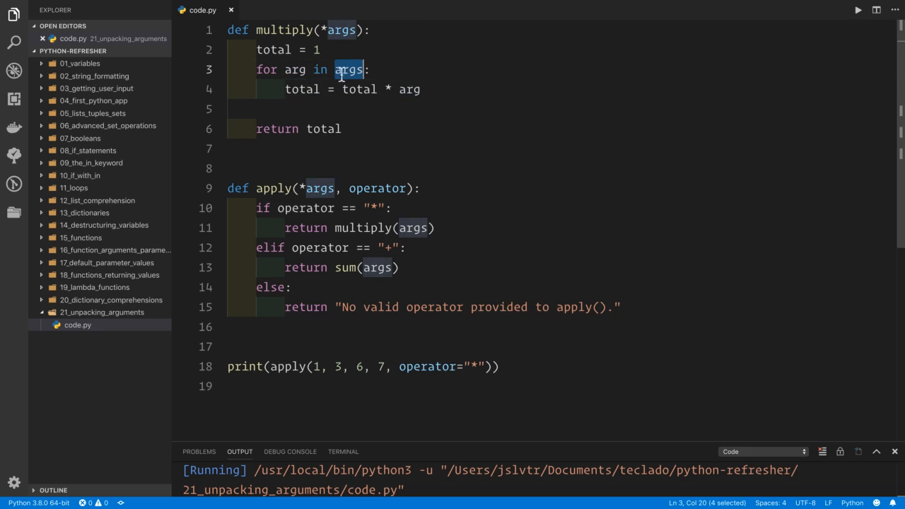
mouse_move(402, 76)
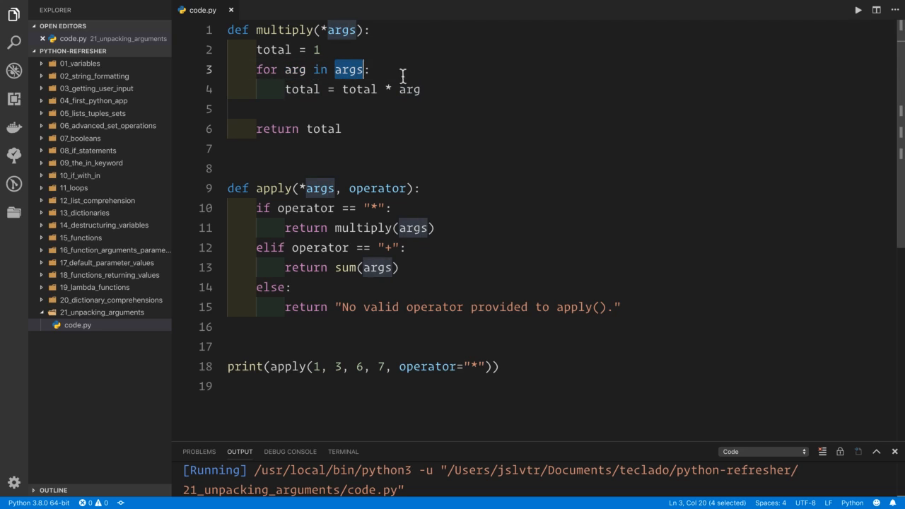
double_click(409, 89)
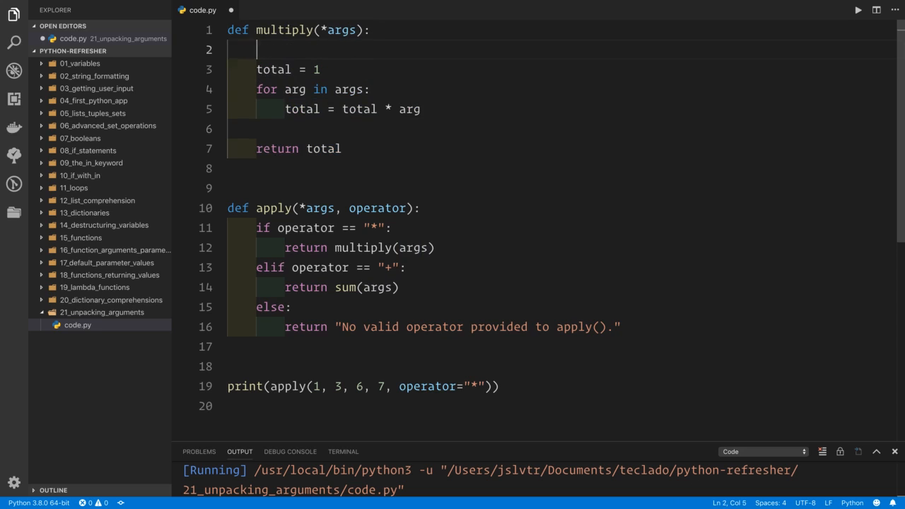
Make multiply print args, then inspect the nested tuple ((1, 3, 6, 7),) in the output
type("print(args)")
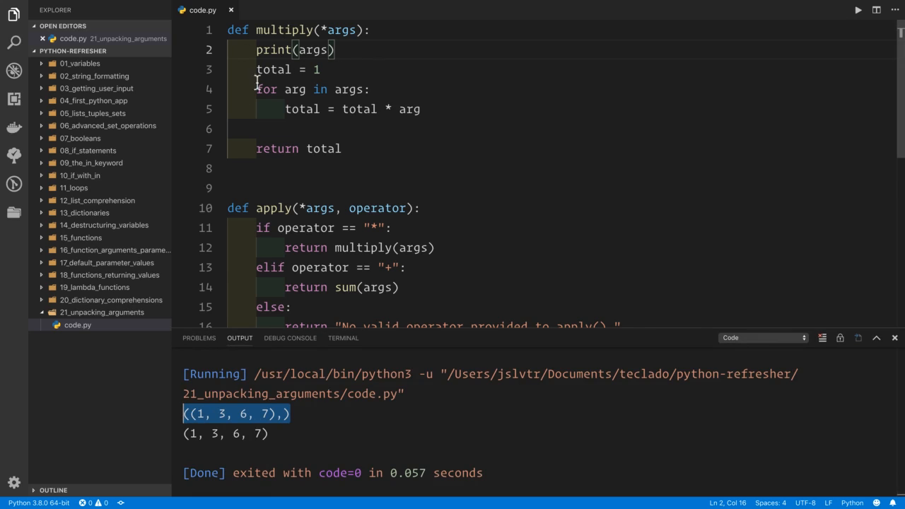
mouse_move(252, 416)
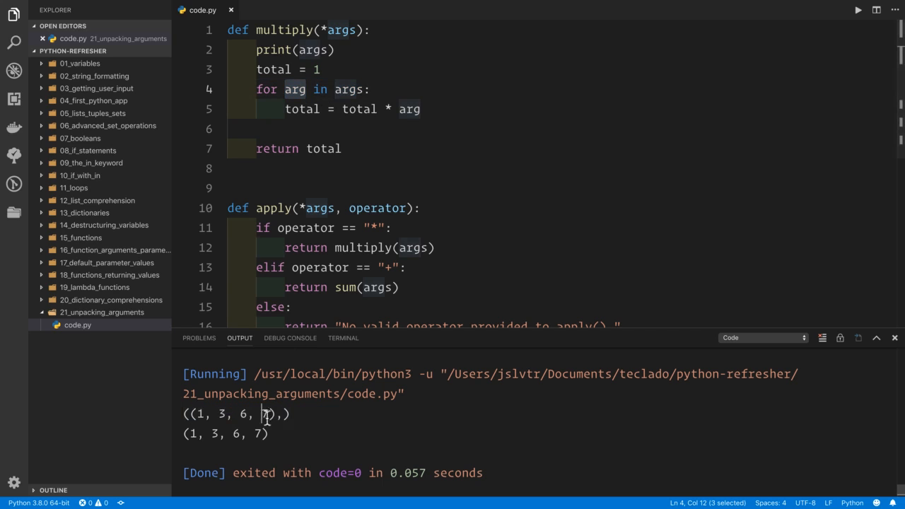
left_click_drag(186, 414, 267, 433)
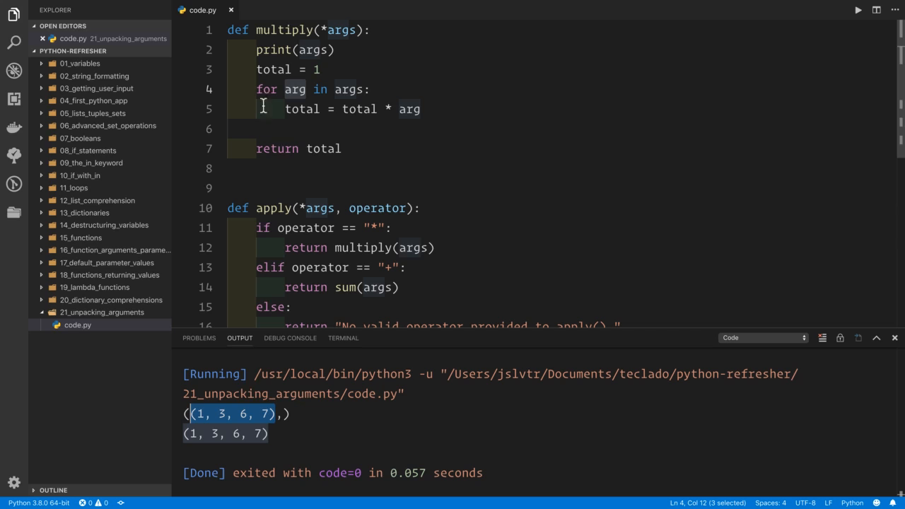
mouse_move(349, 95)
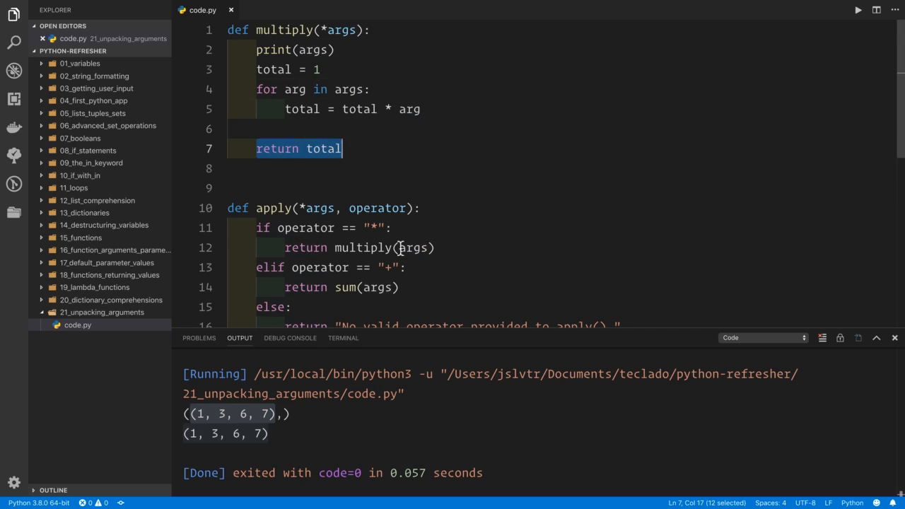
left_click(413, 248)
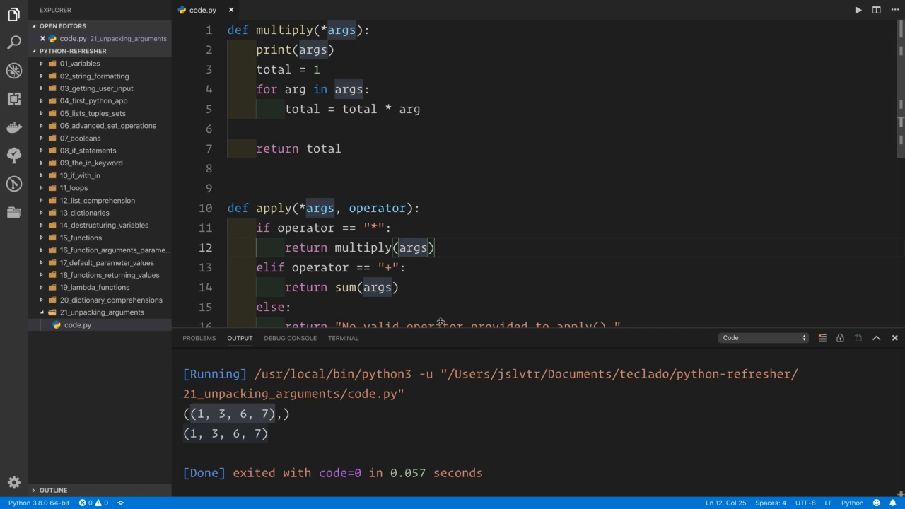
mouse_move(414, 248)
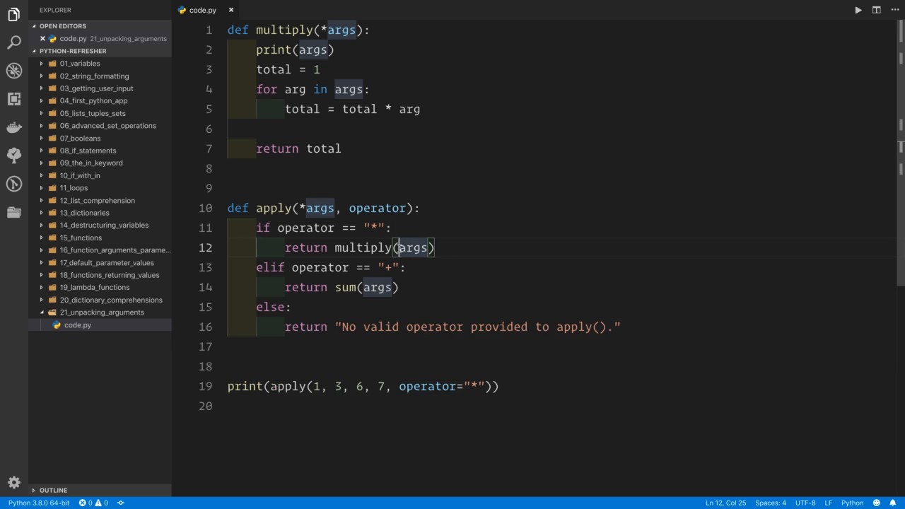
type("*")
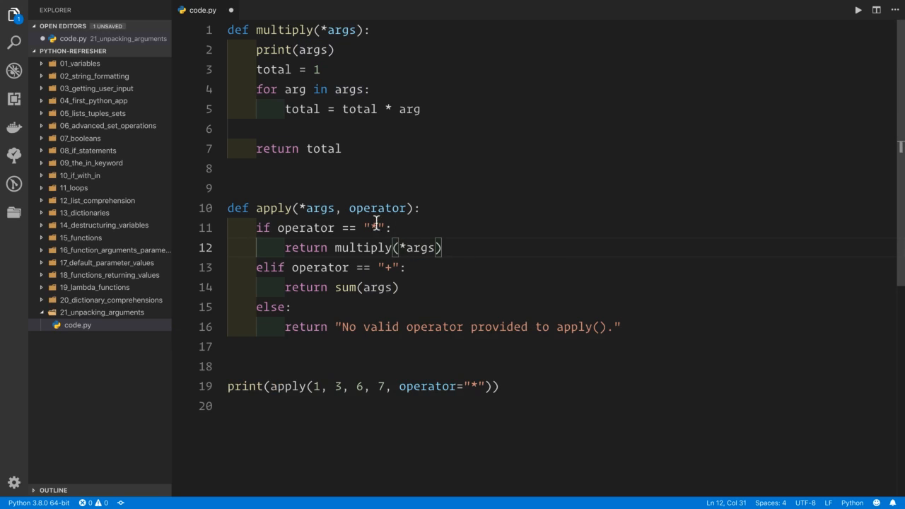
left_click_drag(313, 386, 384, 386)
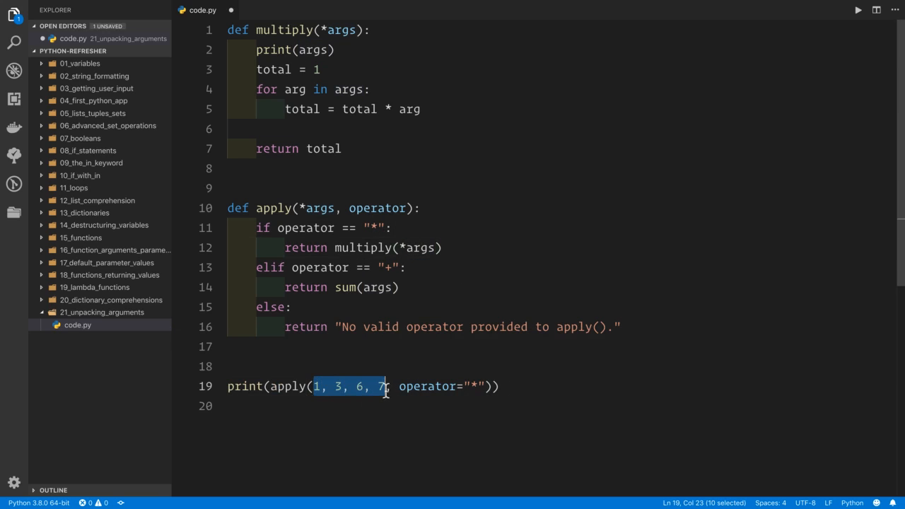
mouse_move(346, 396)
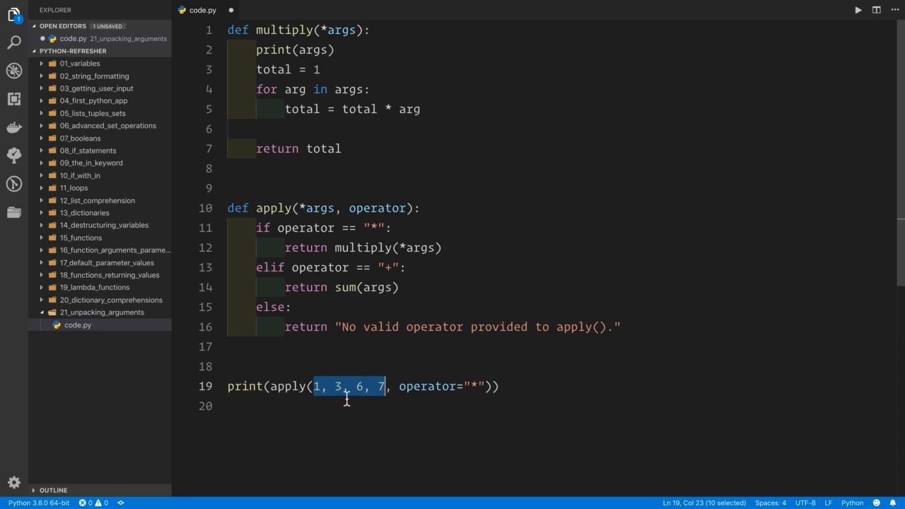
mouse_move(332, 248)
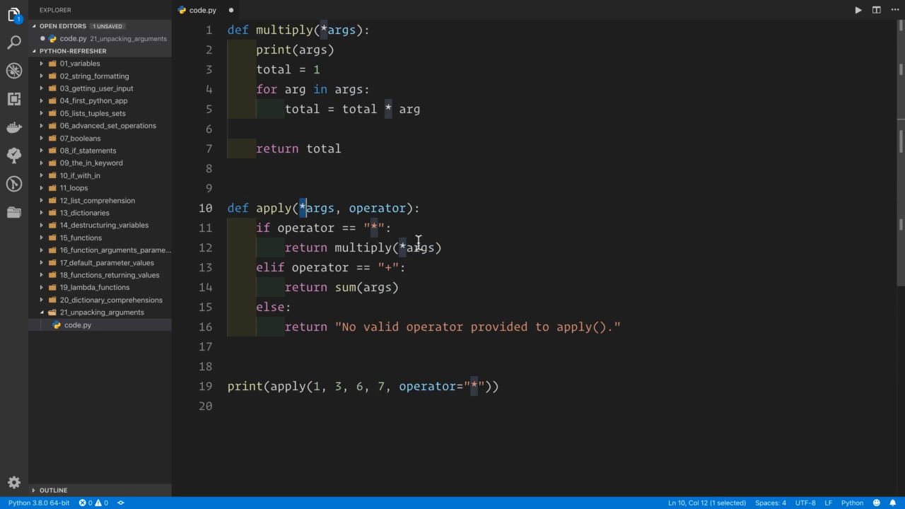
double_click(362, 247)
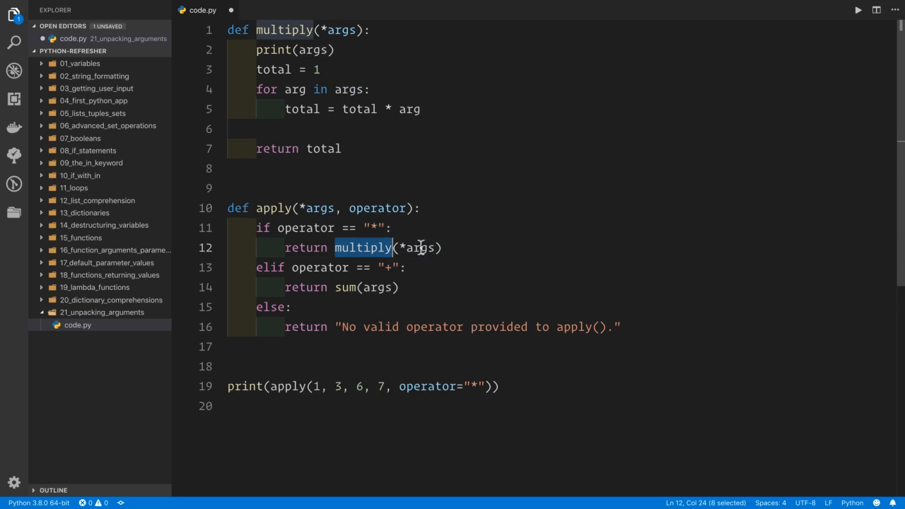
mouse_move(419, 247)
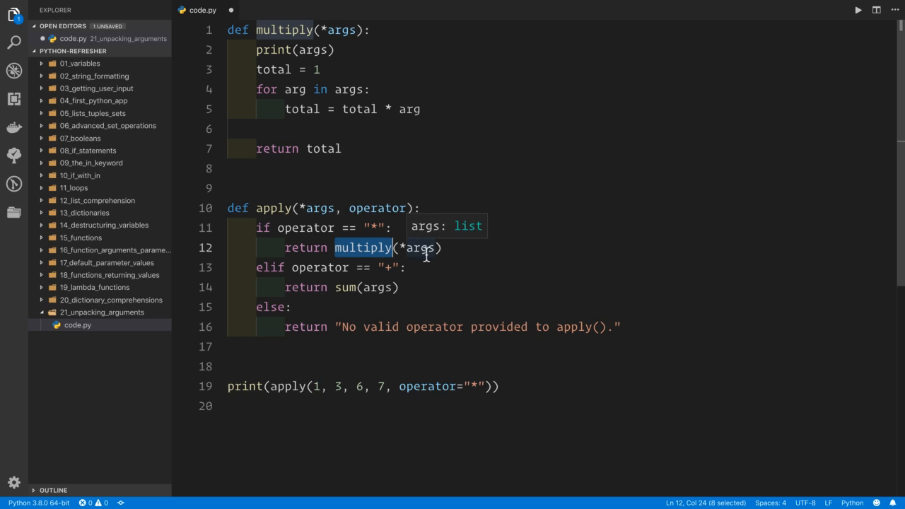
left_click(339, 30)
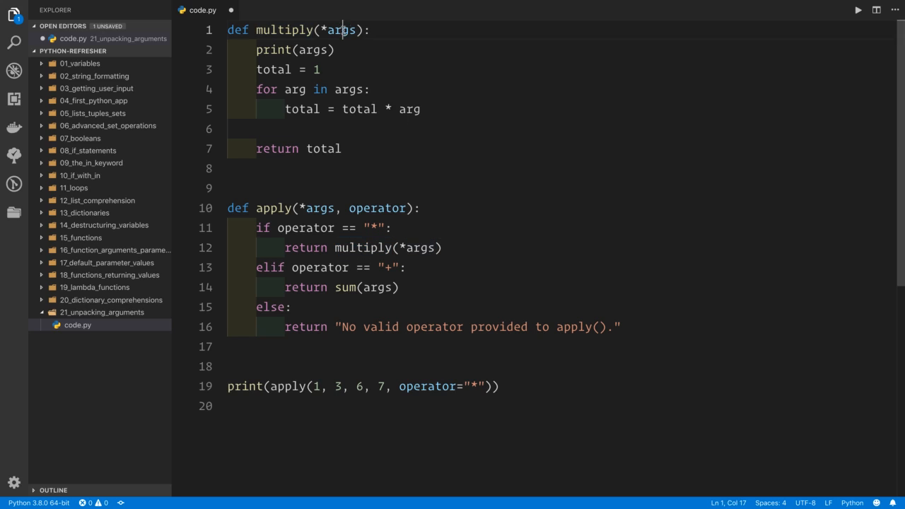
double_click(341, 30)
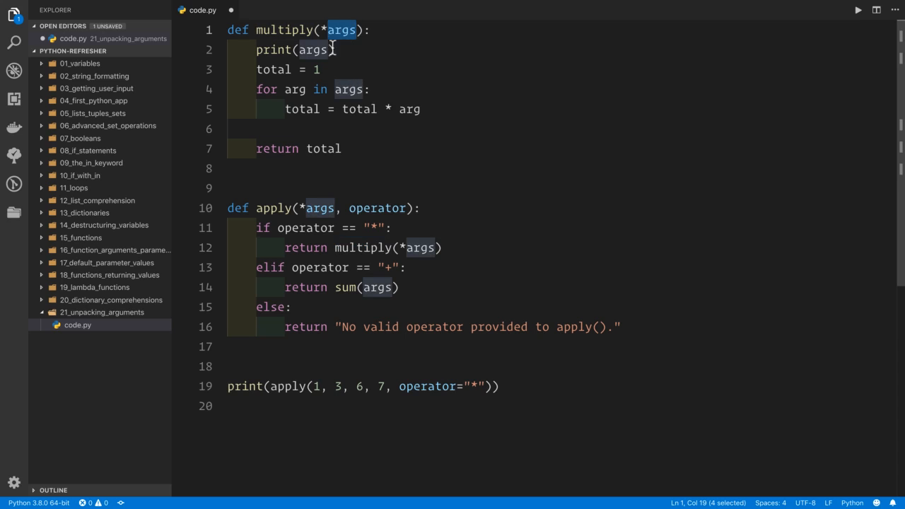
mouse_move(282, 89)
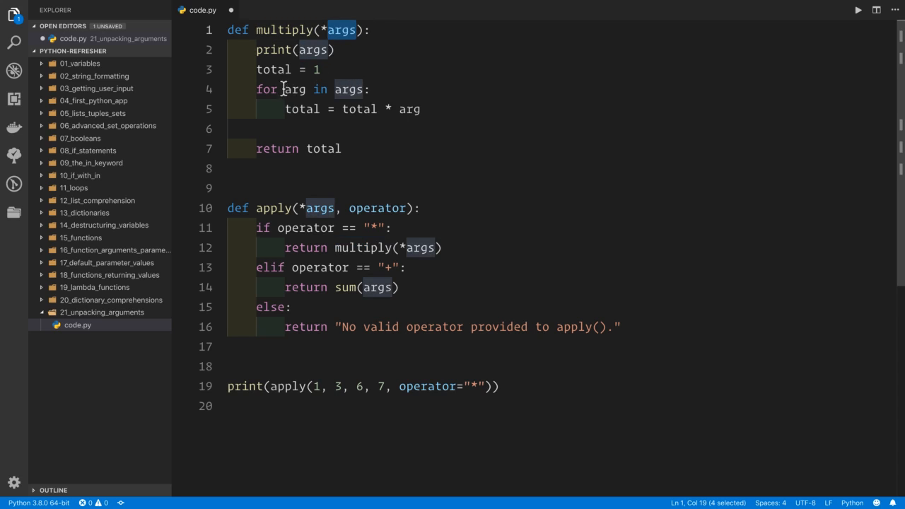
mouse_move(343, 132)
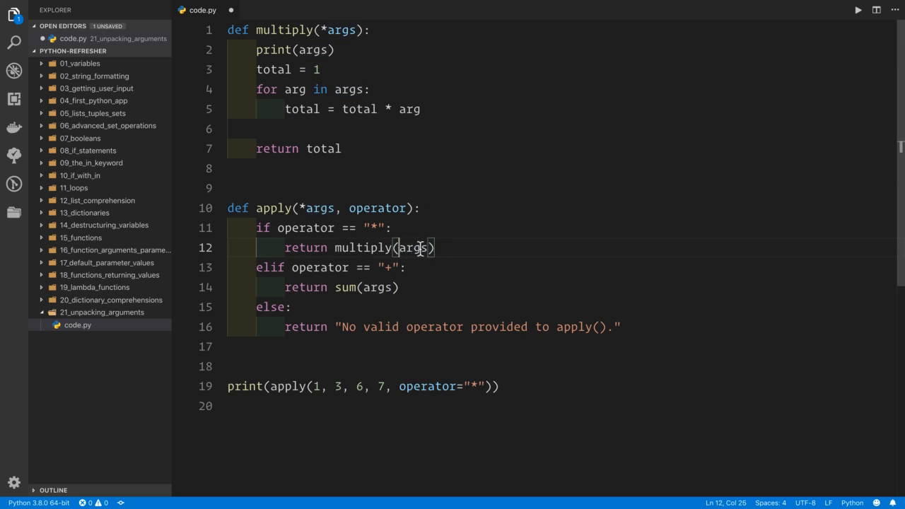
double_click(317, 208)
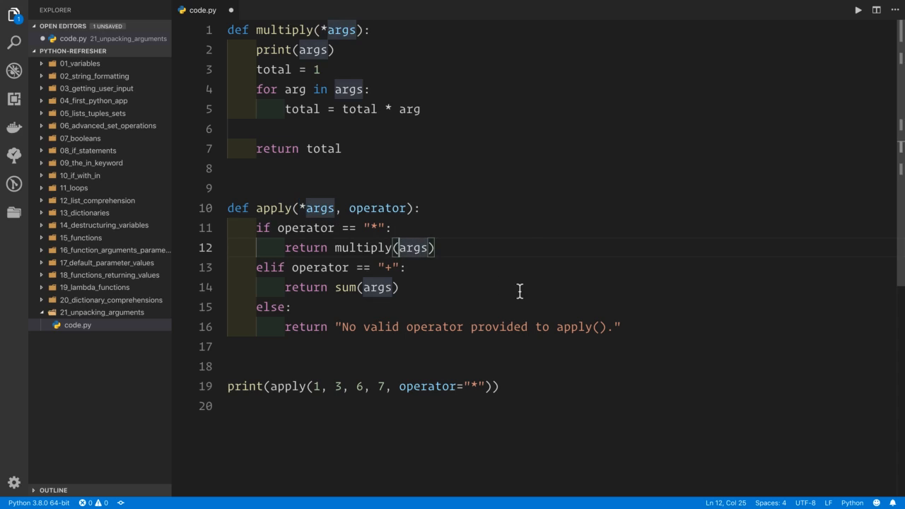
type("*")
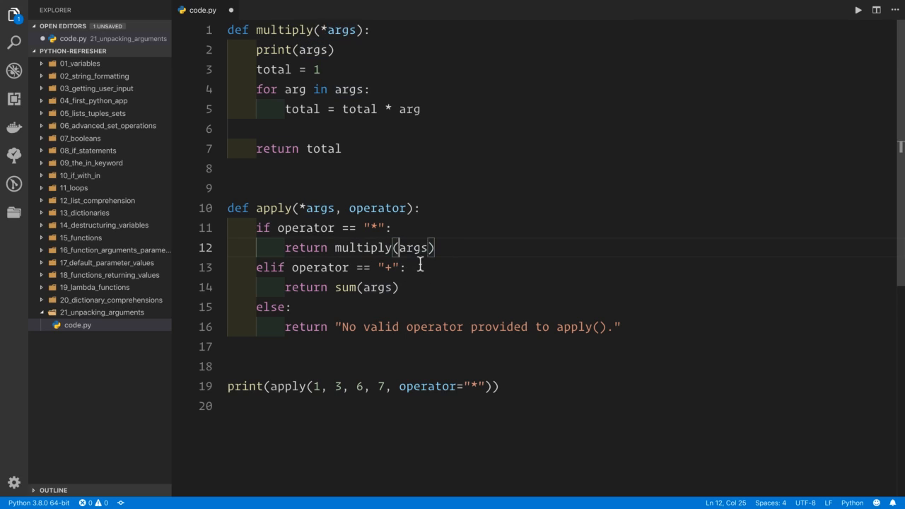
mouse_move(347, 49)
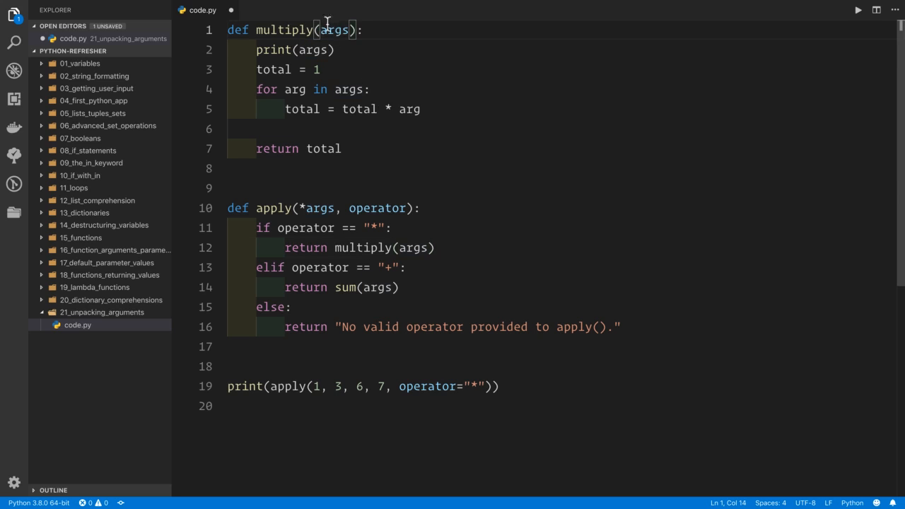
mouse_move(387, 73)
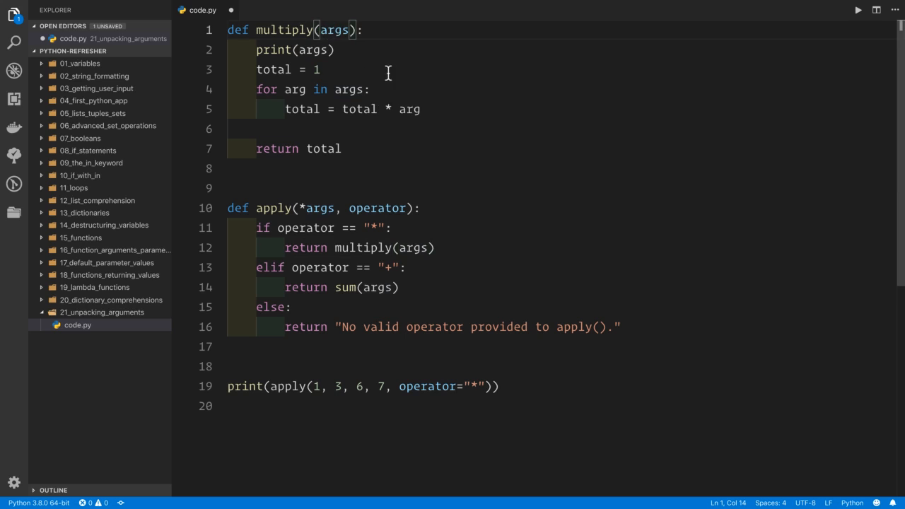
mouse_move(451, 234)
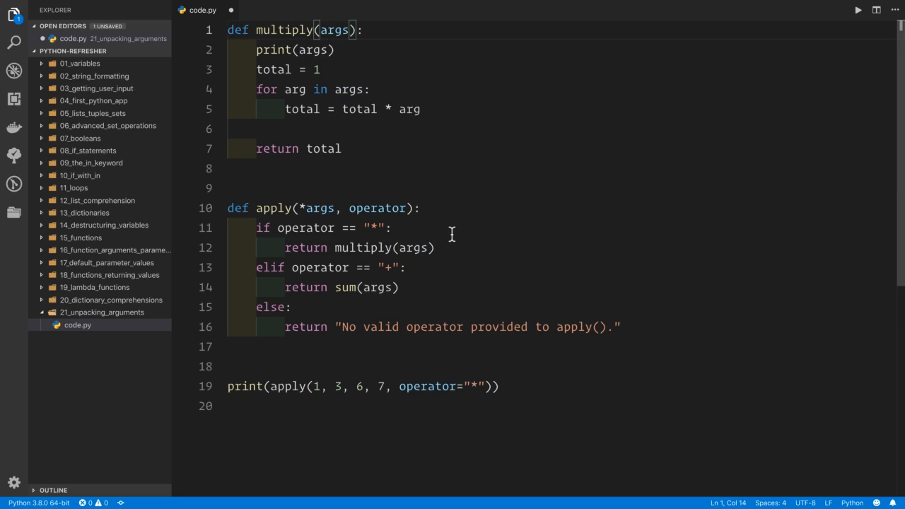
mouse_move(371, 101)
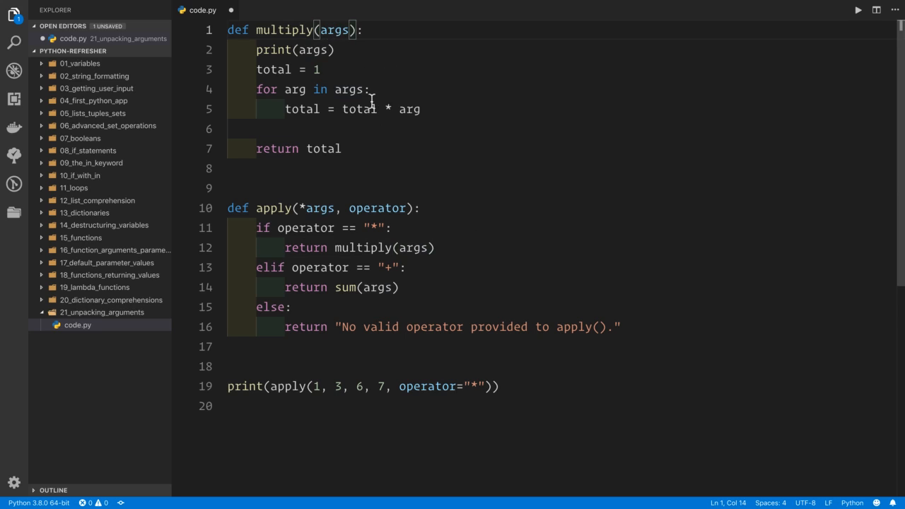
Add the * so apply's "*" branch returns multiply(*args)
type("*")
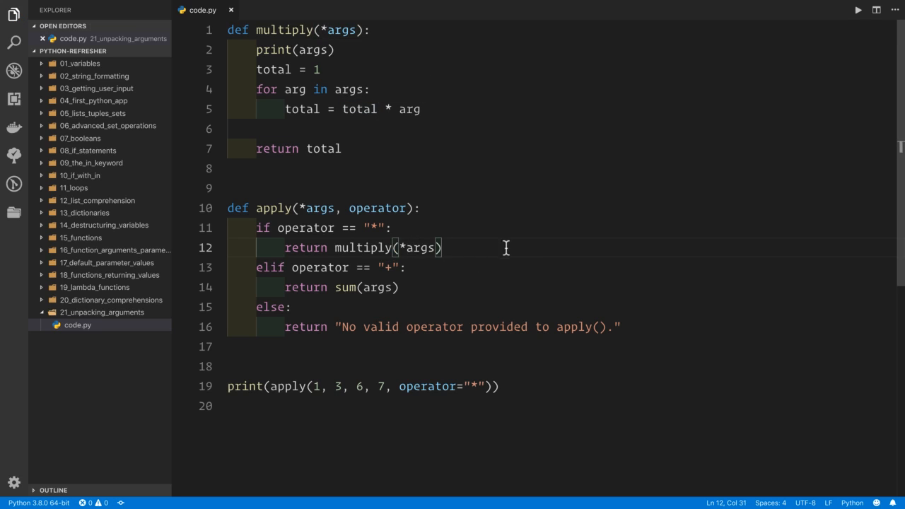
mouse_move(370, 248)
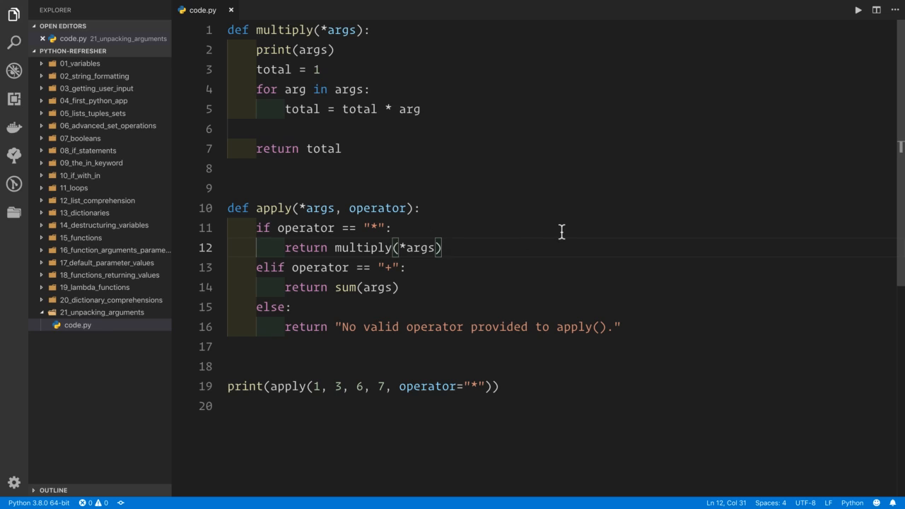
mouse_move(410, 293)
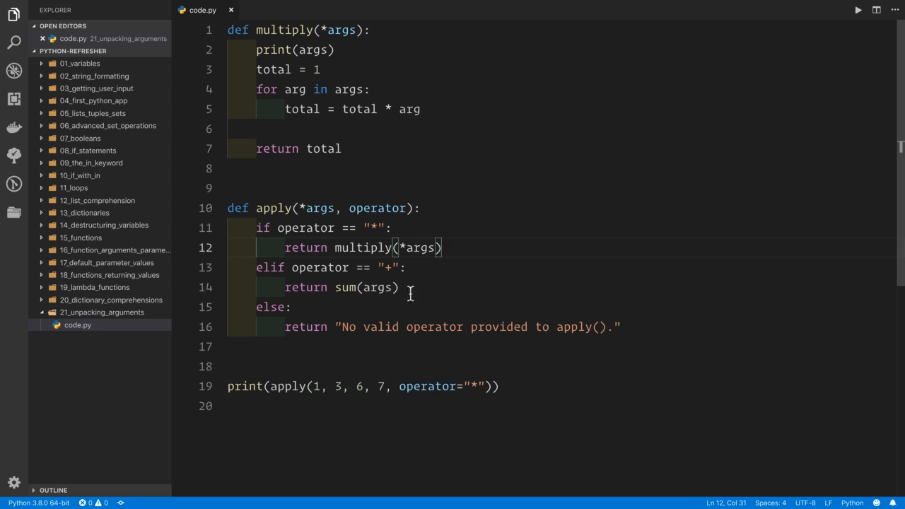
mouse_move(405, 299)
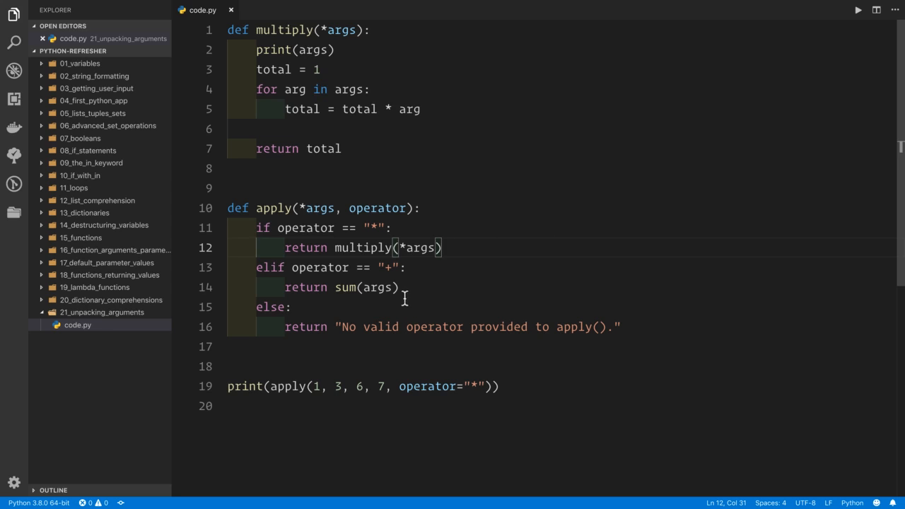